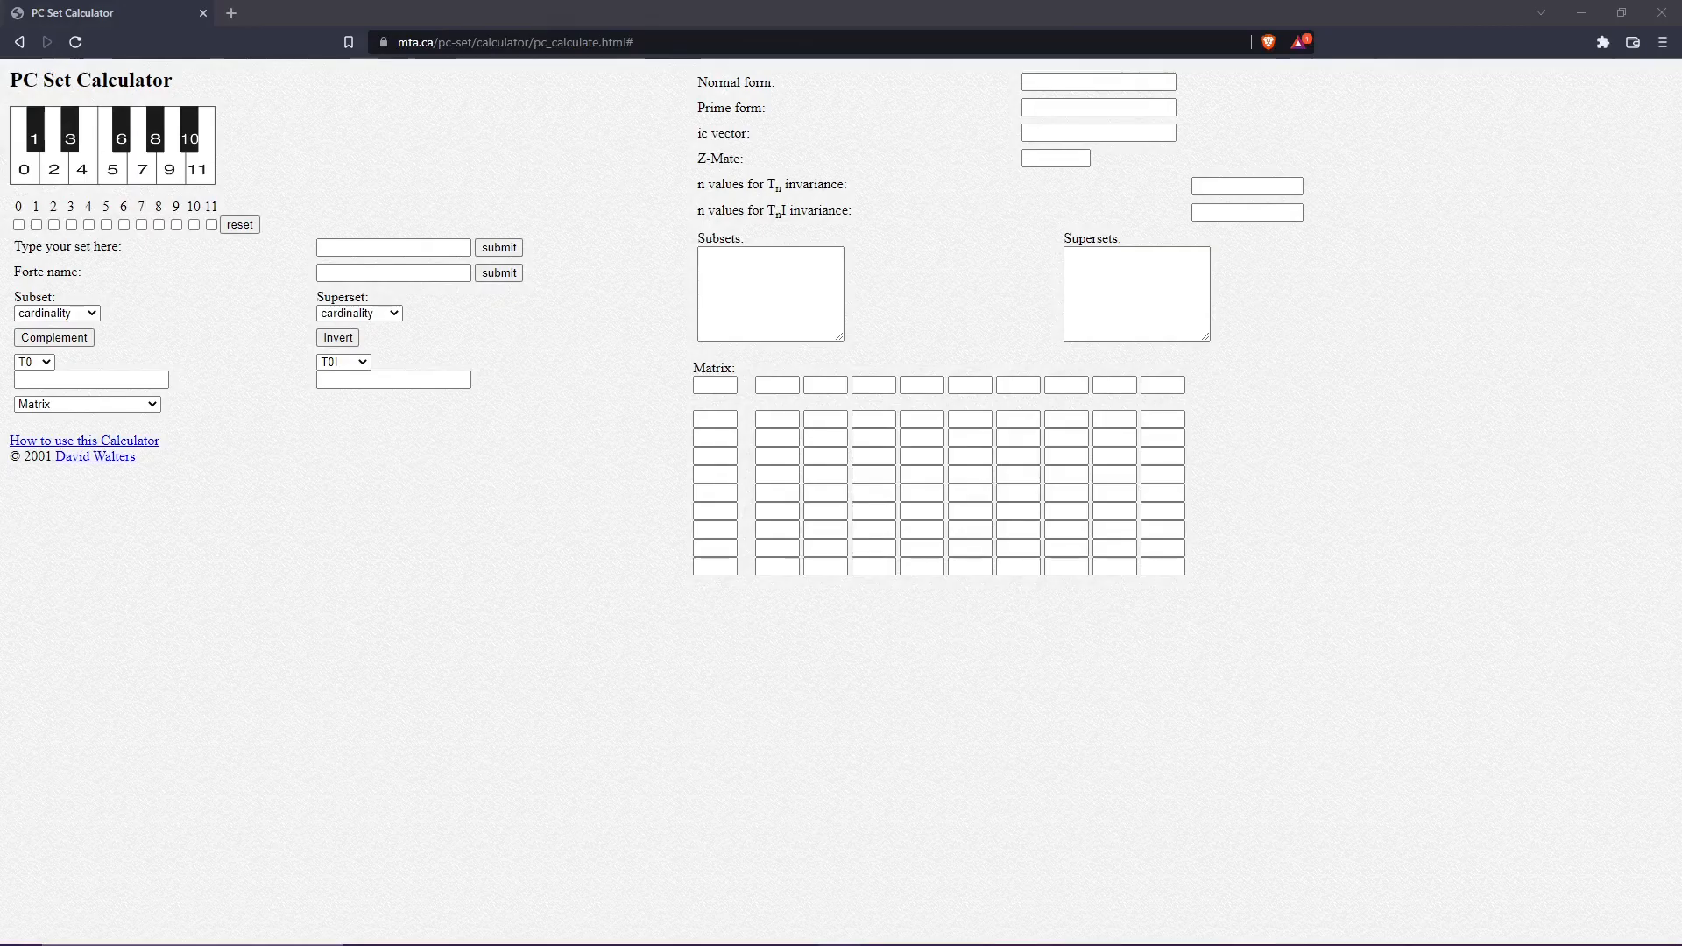
pyautogui.moveTo(76, 508)
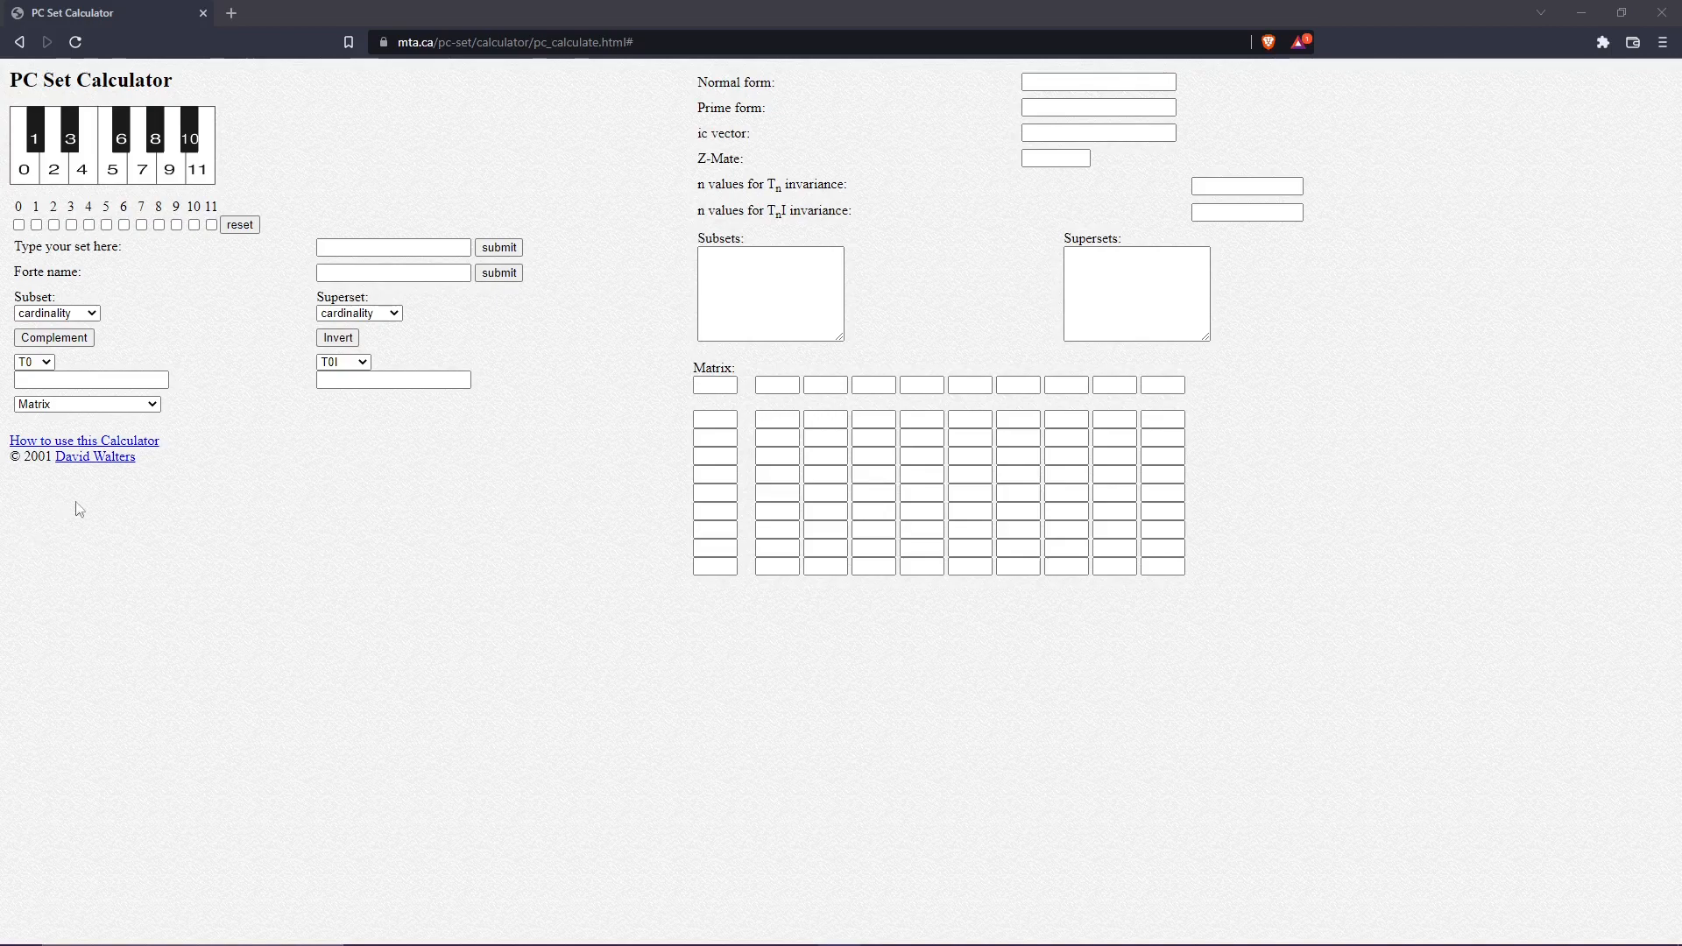
# Step: Add pitch class 1 to the set field
pyautogui.click(84, 440)
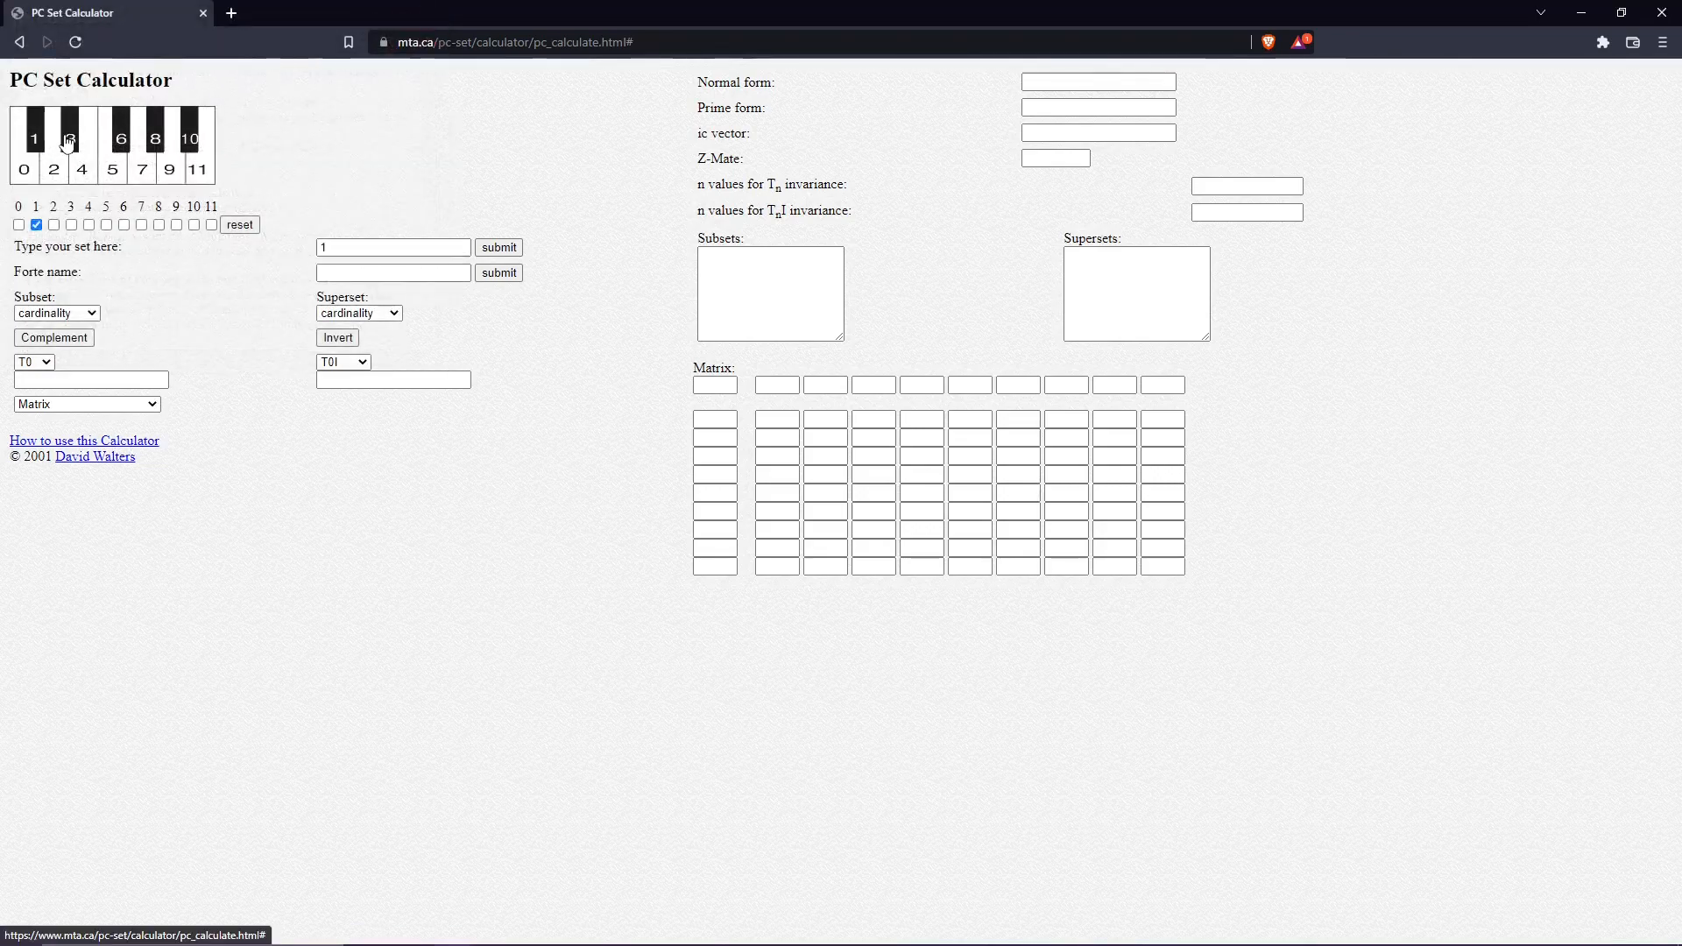
# Step: Build the set 1 3 4 6 8 e from keys and typed 8, e, then submit
pyautogui.click(71, 224)
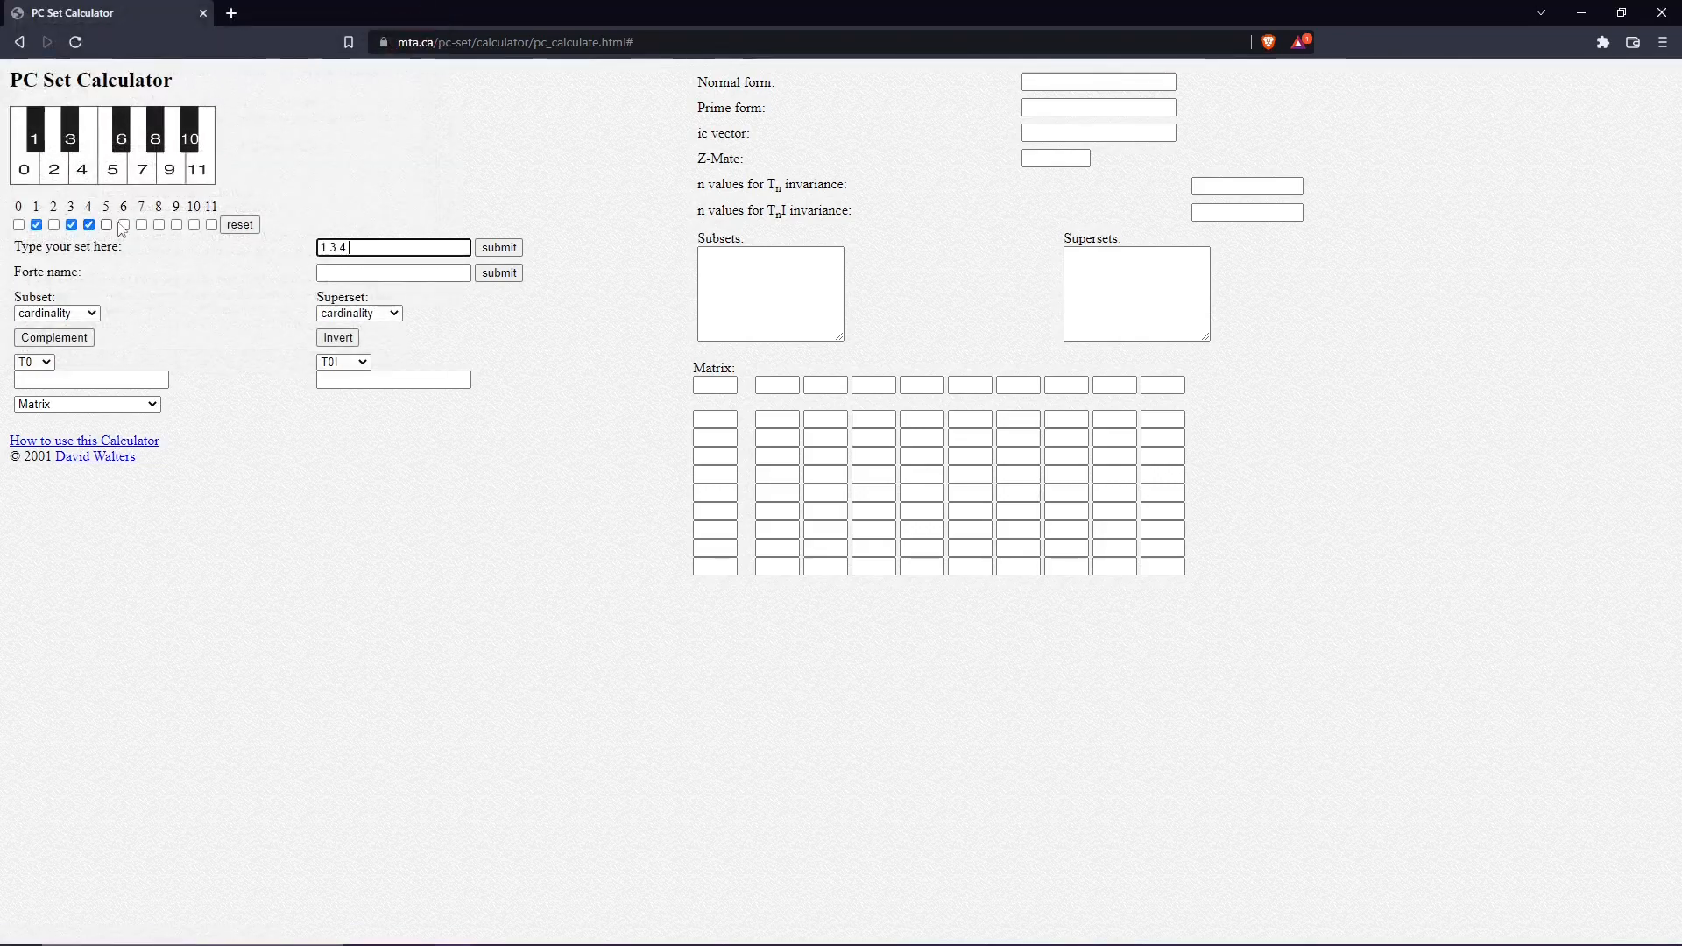
pyautogui.click(123, 225)
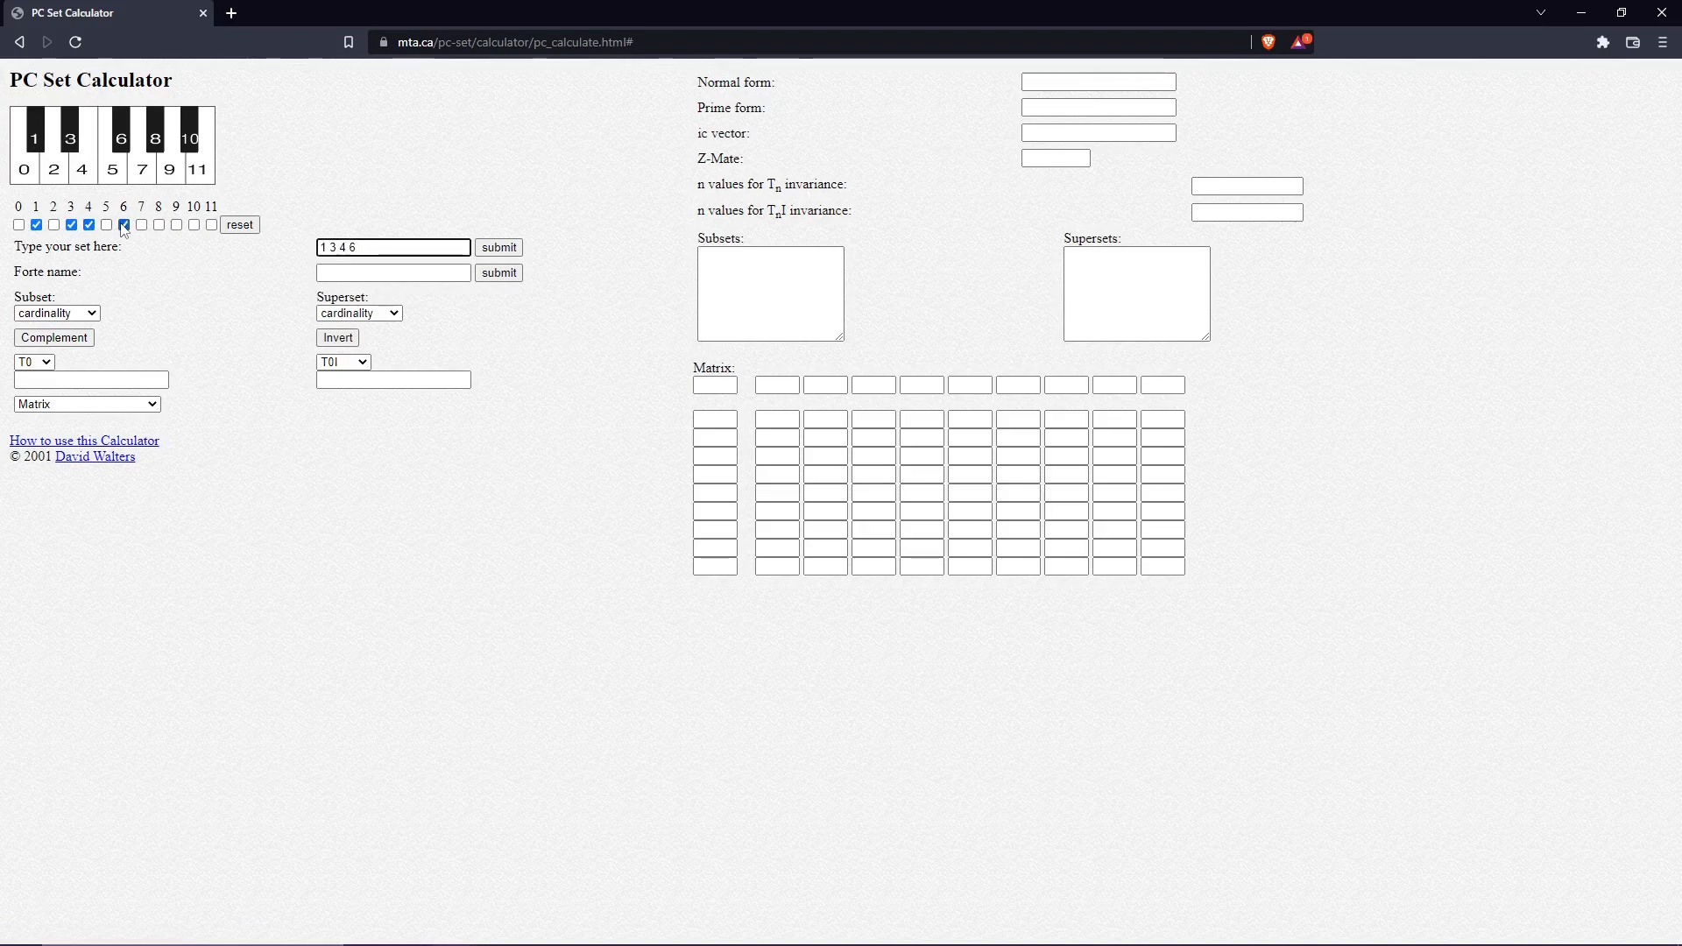
pyautogui.click(124, 224)
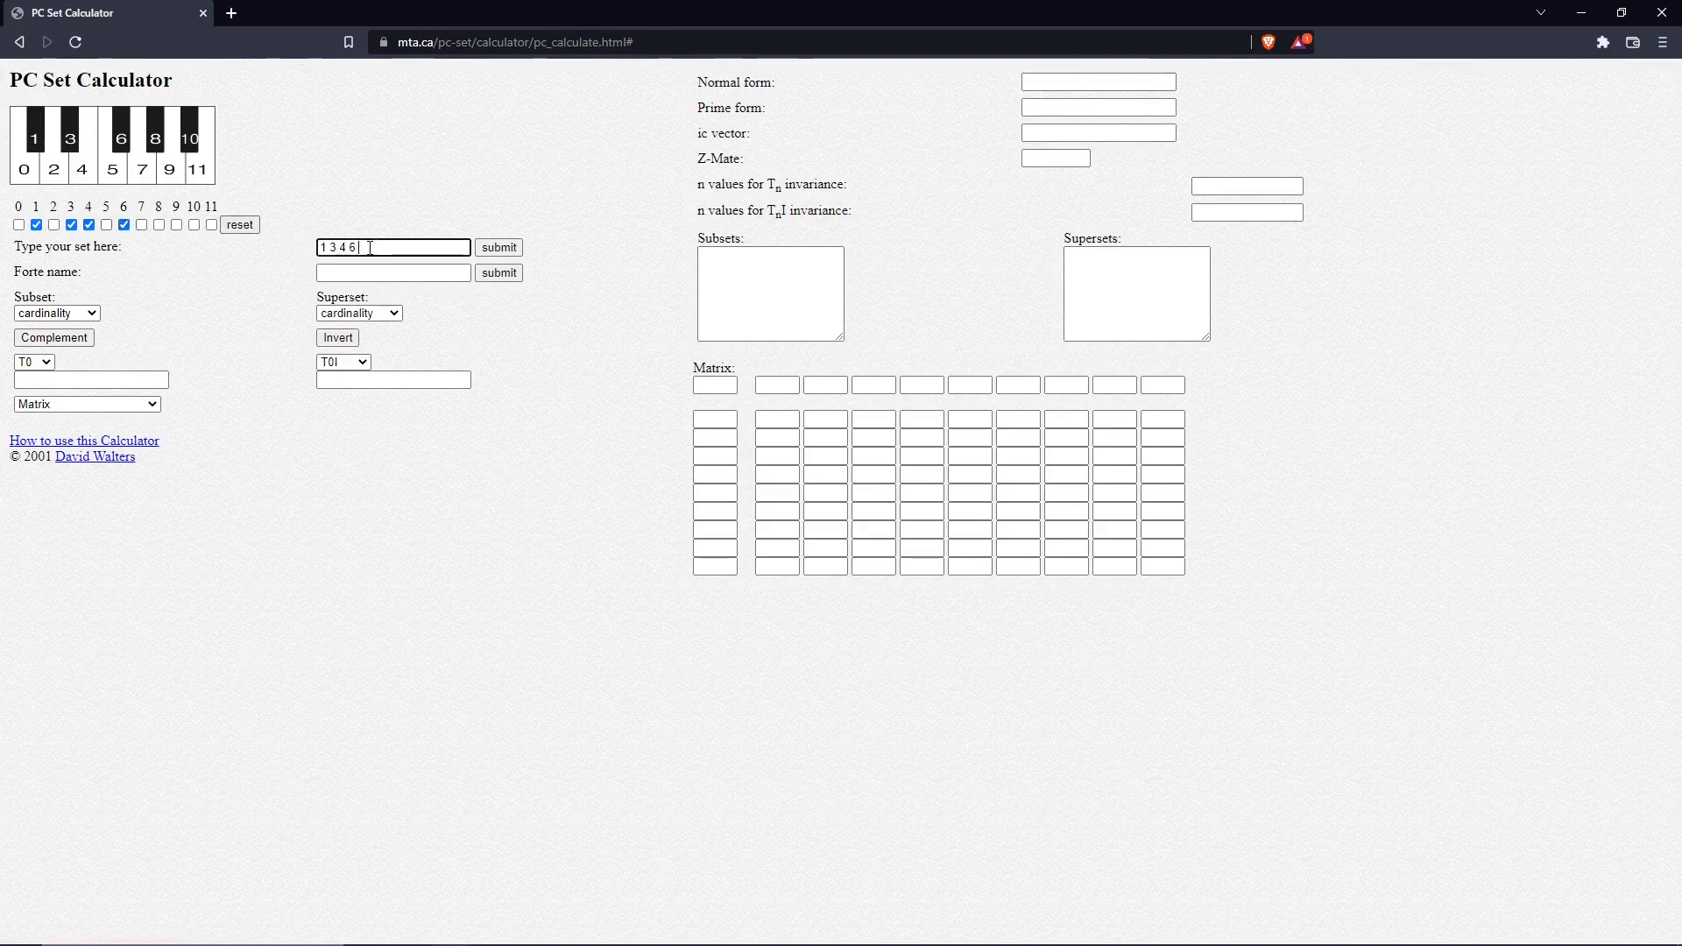
pyautogui.write('8')
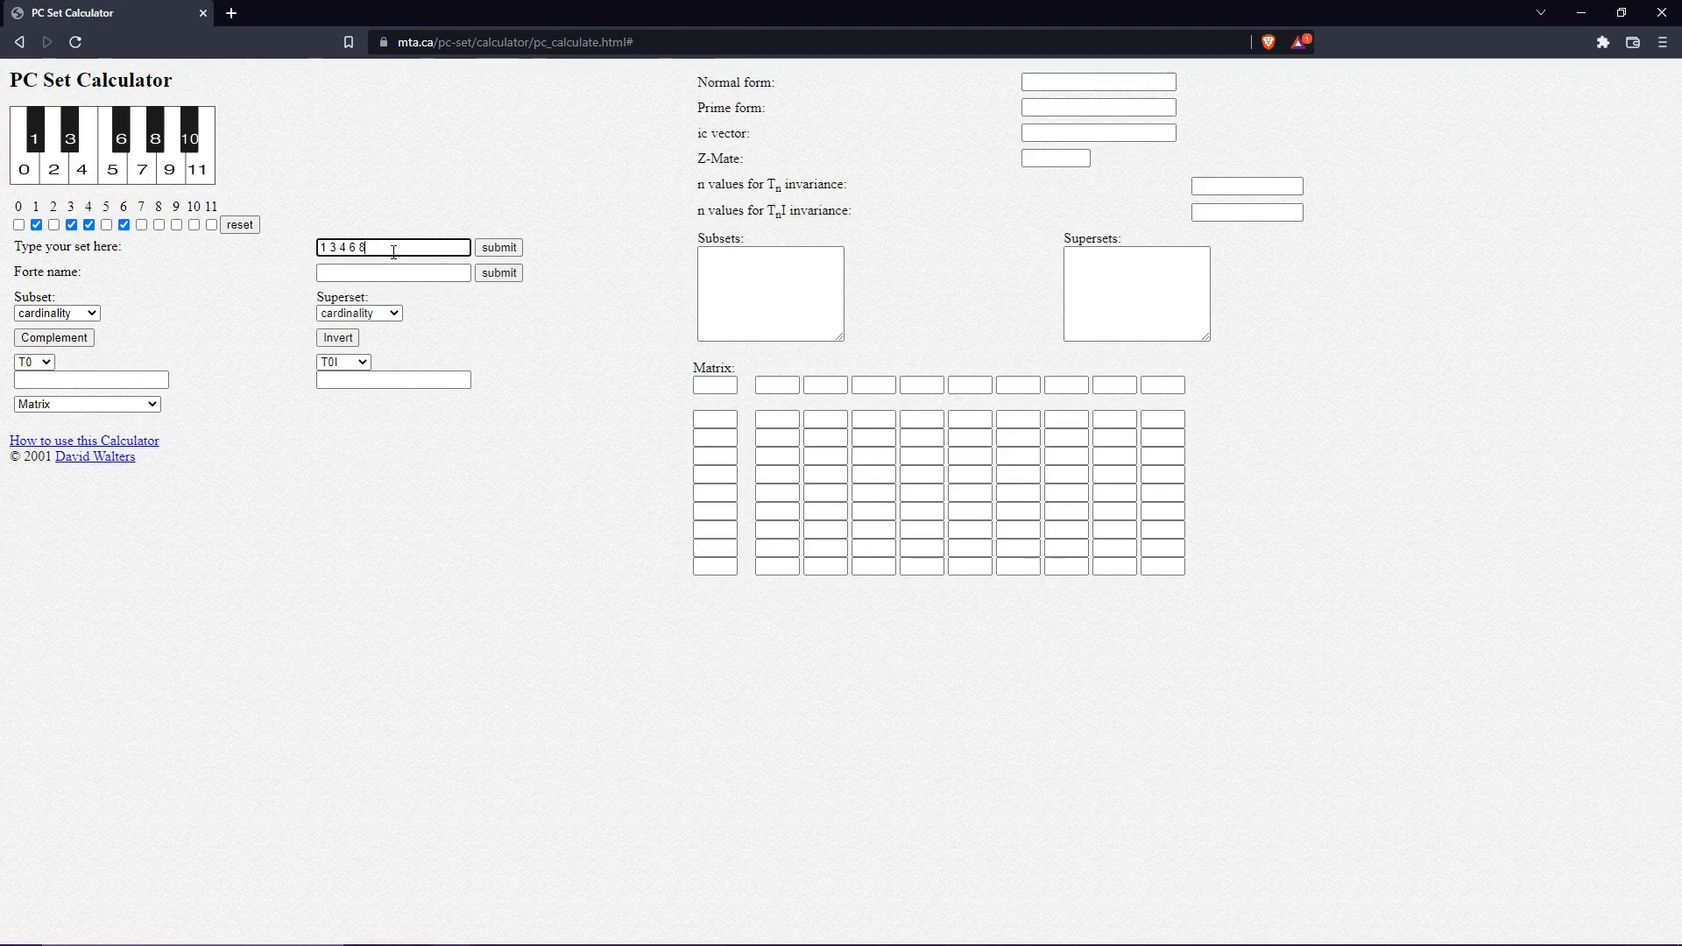
pyautogui.write('e')
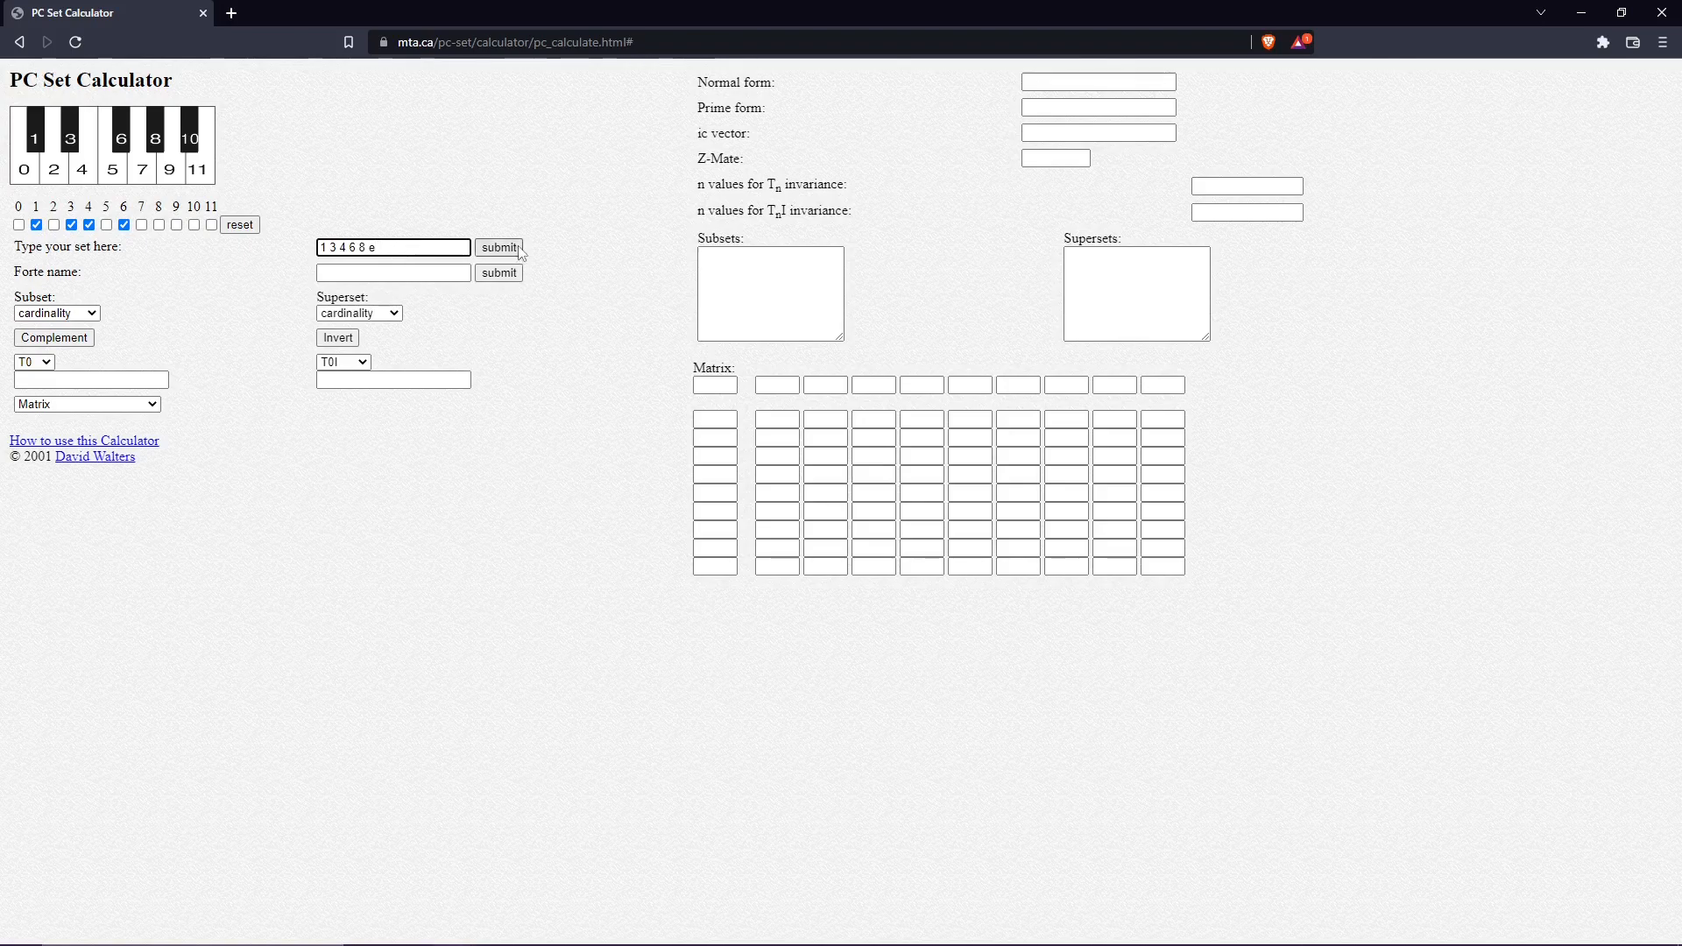
pyautogui.click(498, 247)
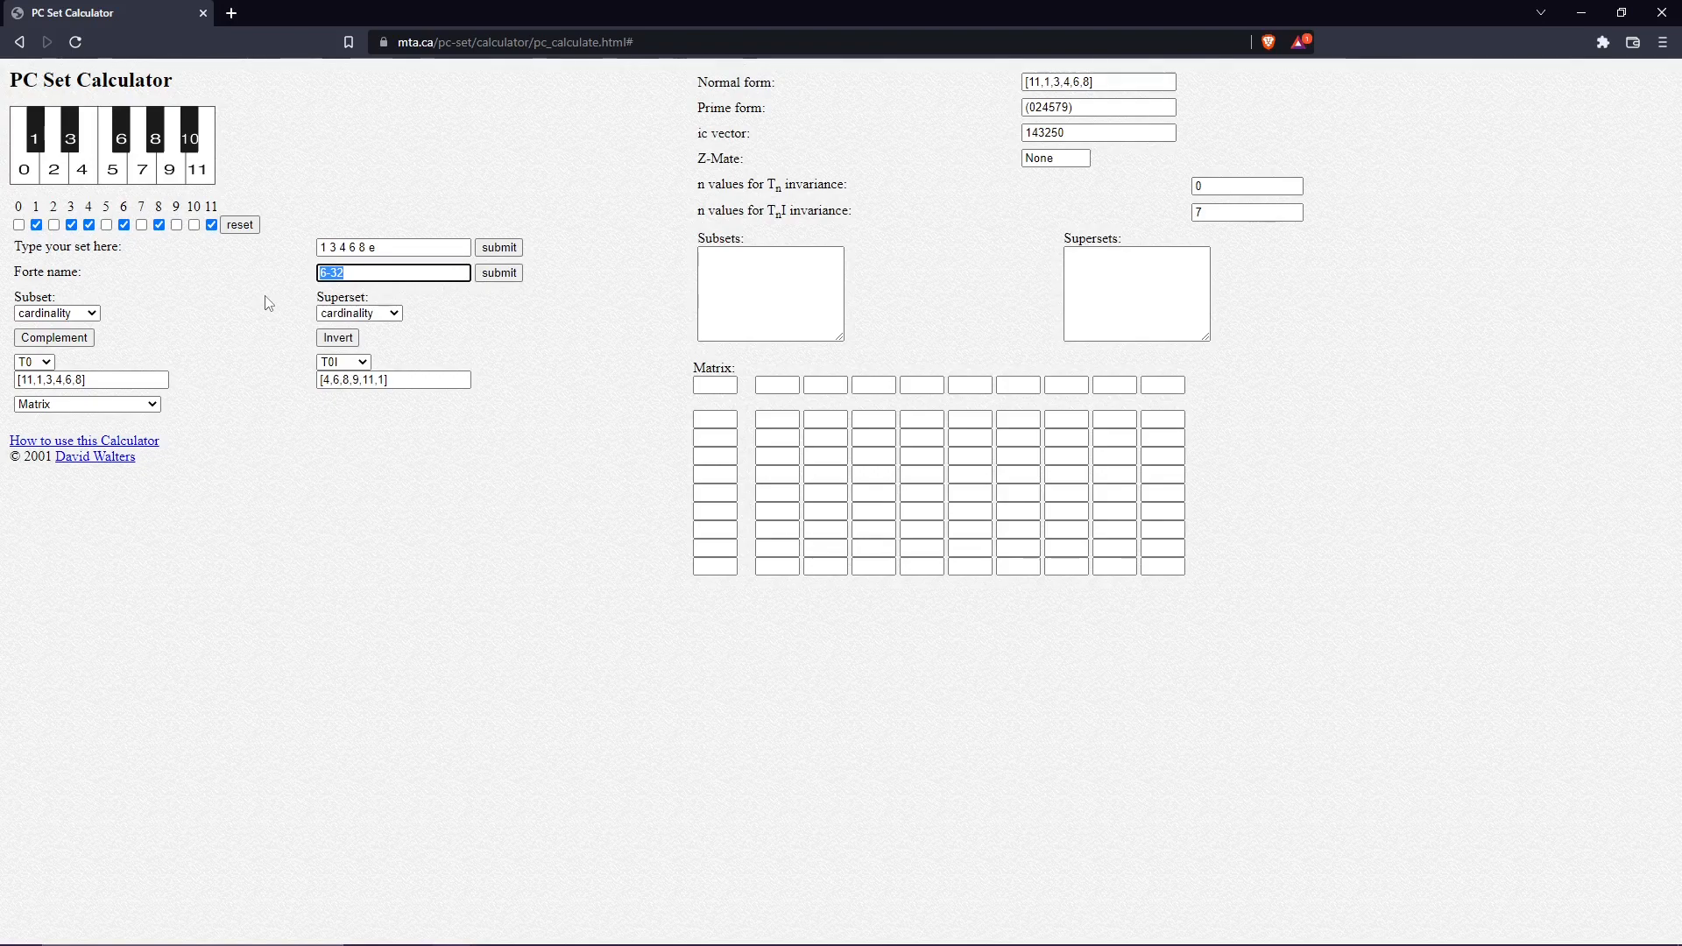
pyautogui.moveTo(276, 304)
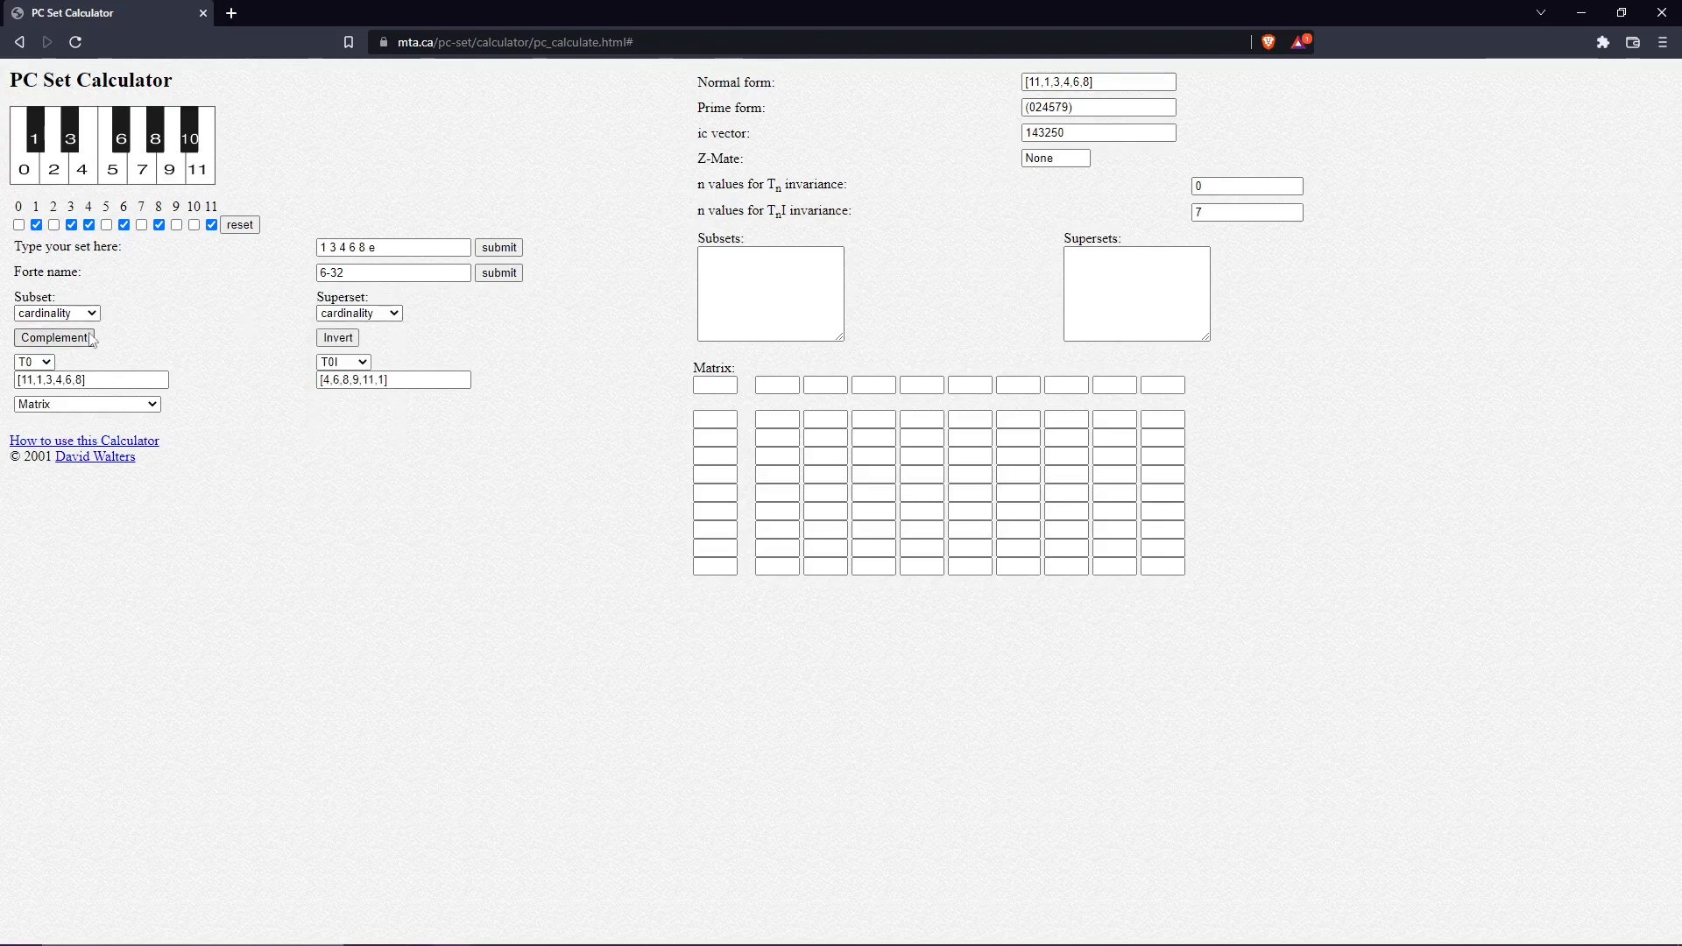
pyautogui.moveTo(216, 345)
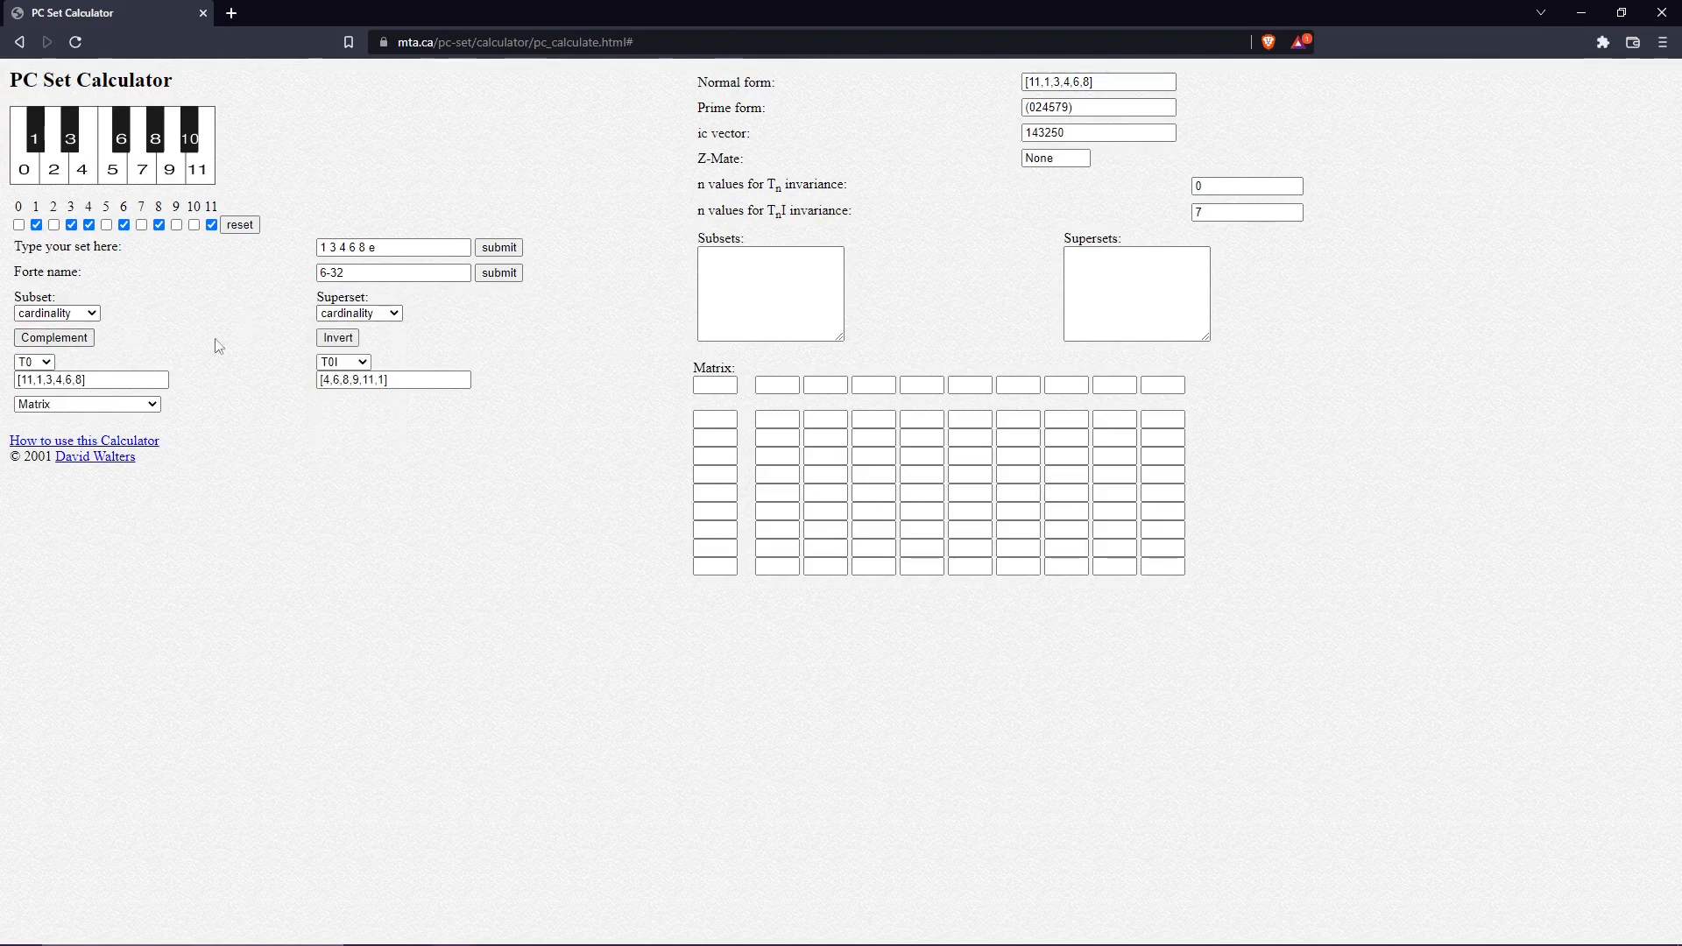
# Step: Select the inverted set [4,6,8,9,11,1] and the prime form (024579)
pyautogui.click(392, 380)
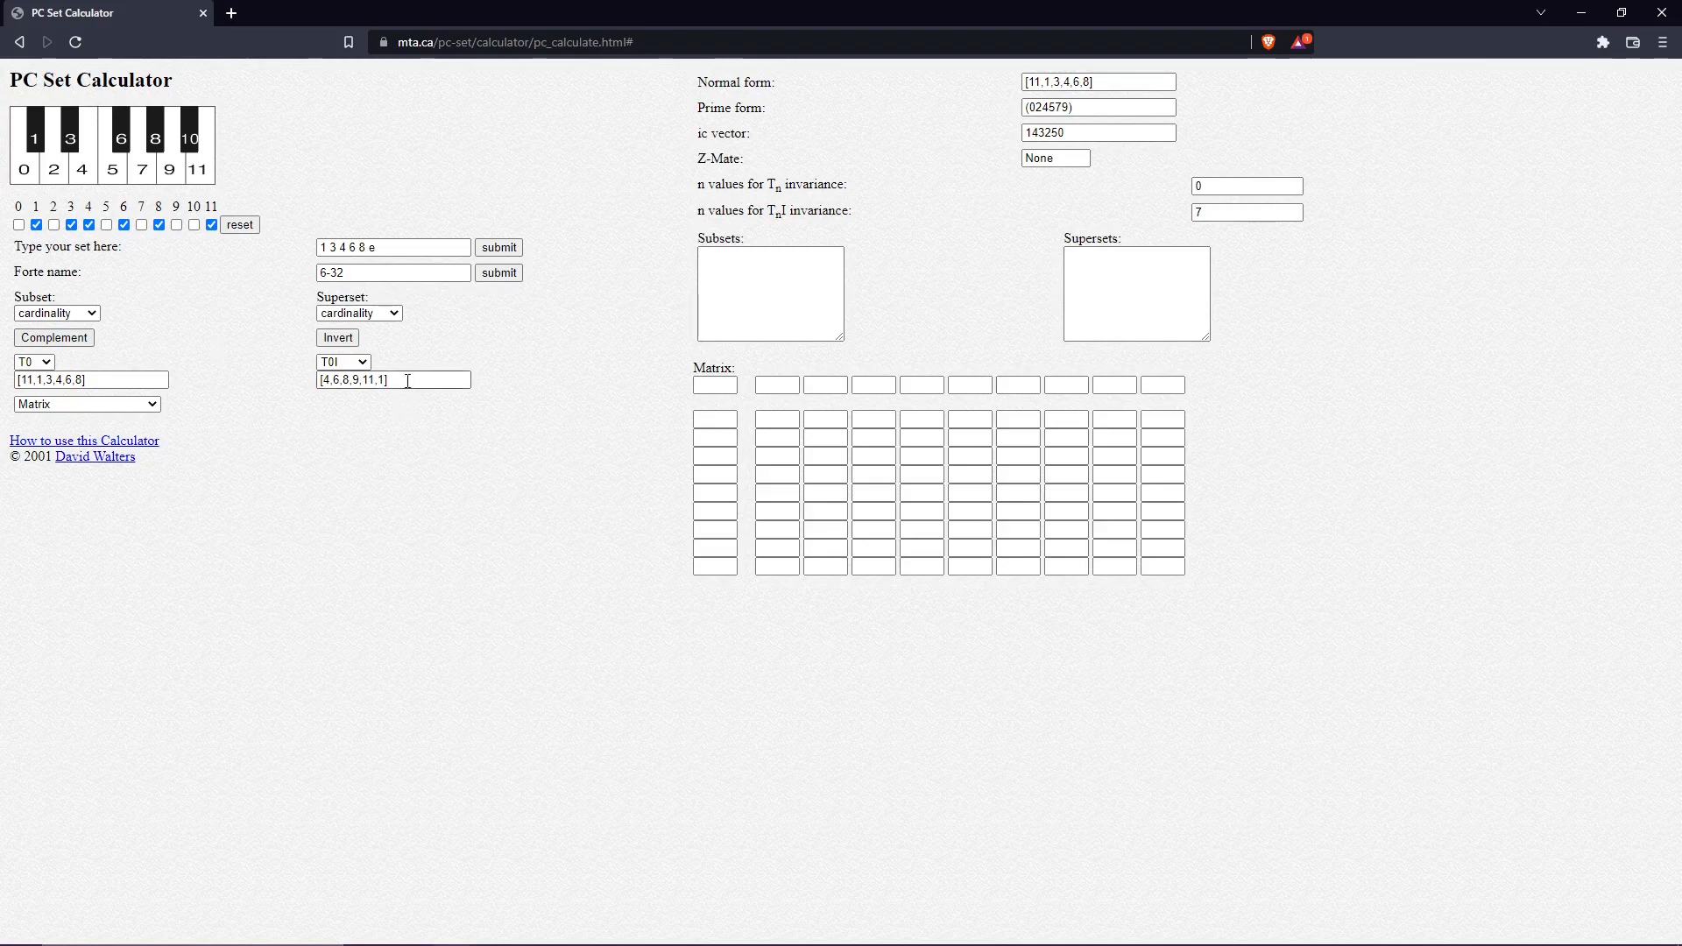
pyautogui.tripleClick(392, 379)
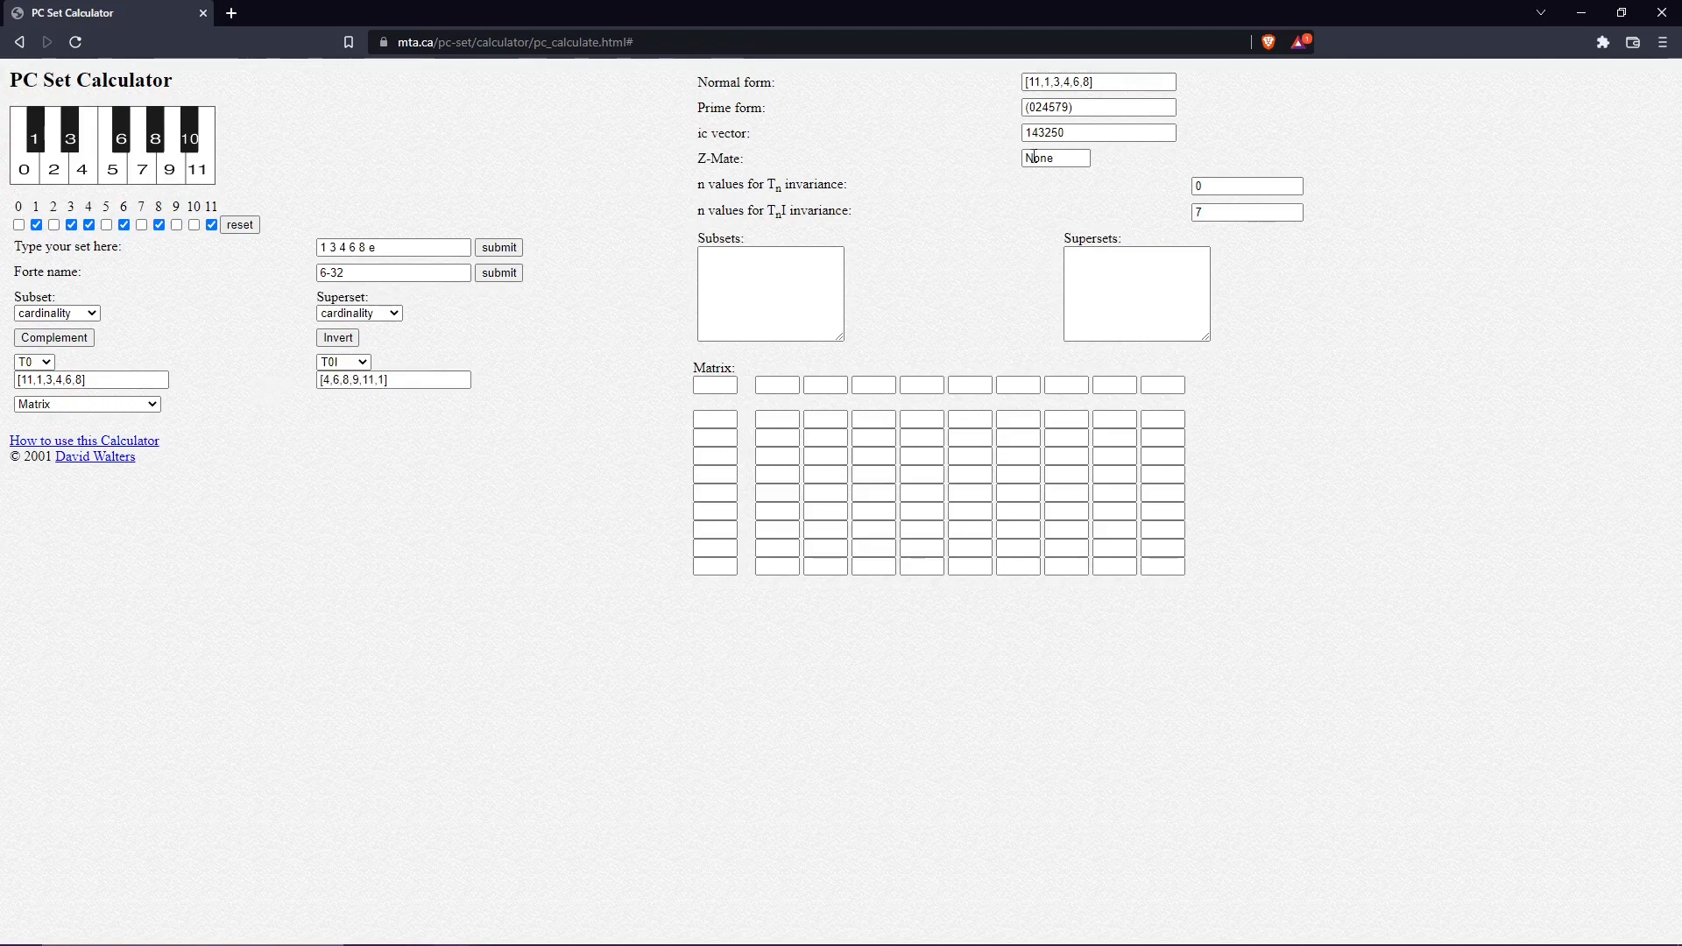
pyautogui.click(1096, 106)
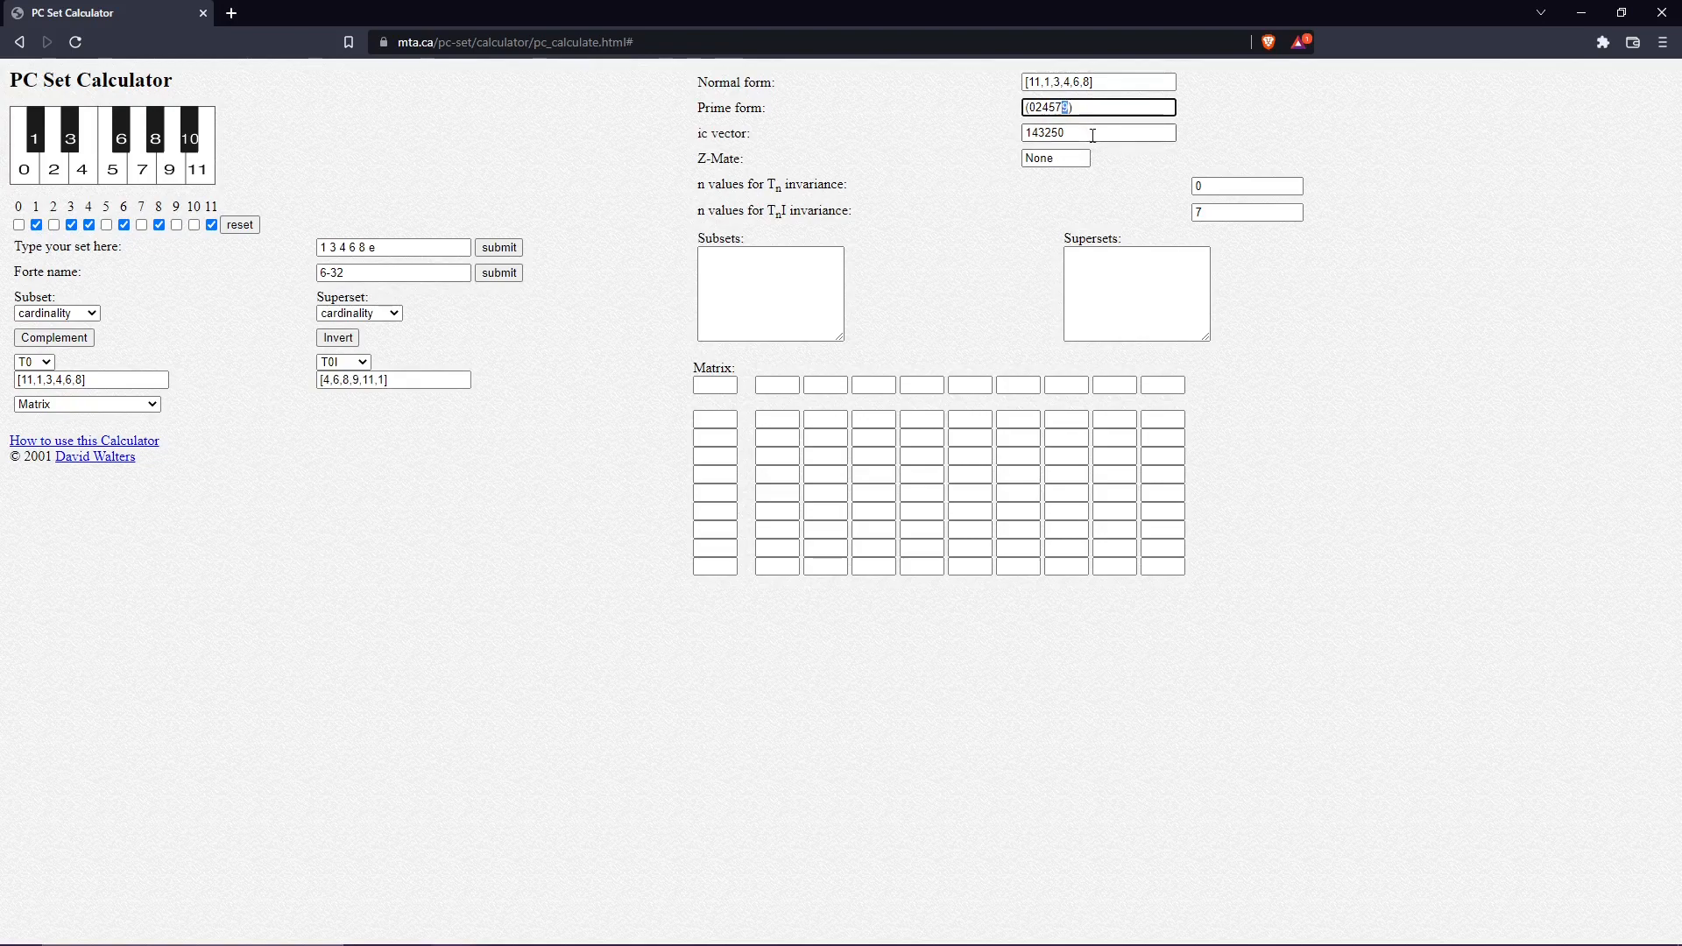
pyautogui.moveTo(478, 225)
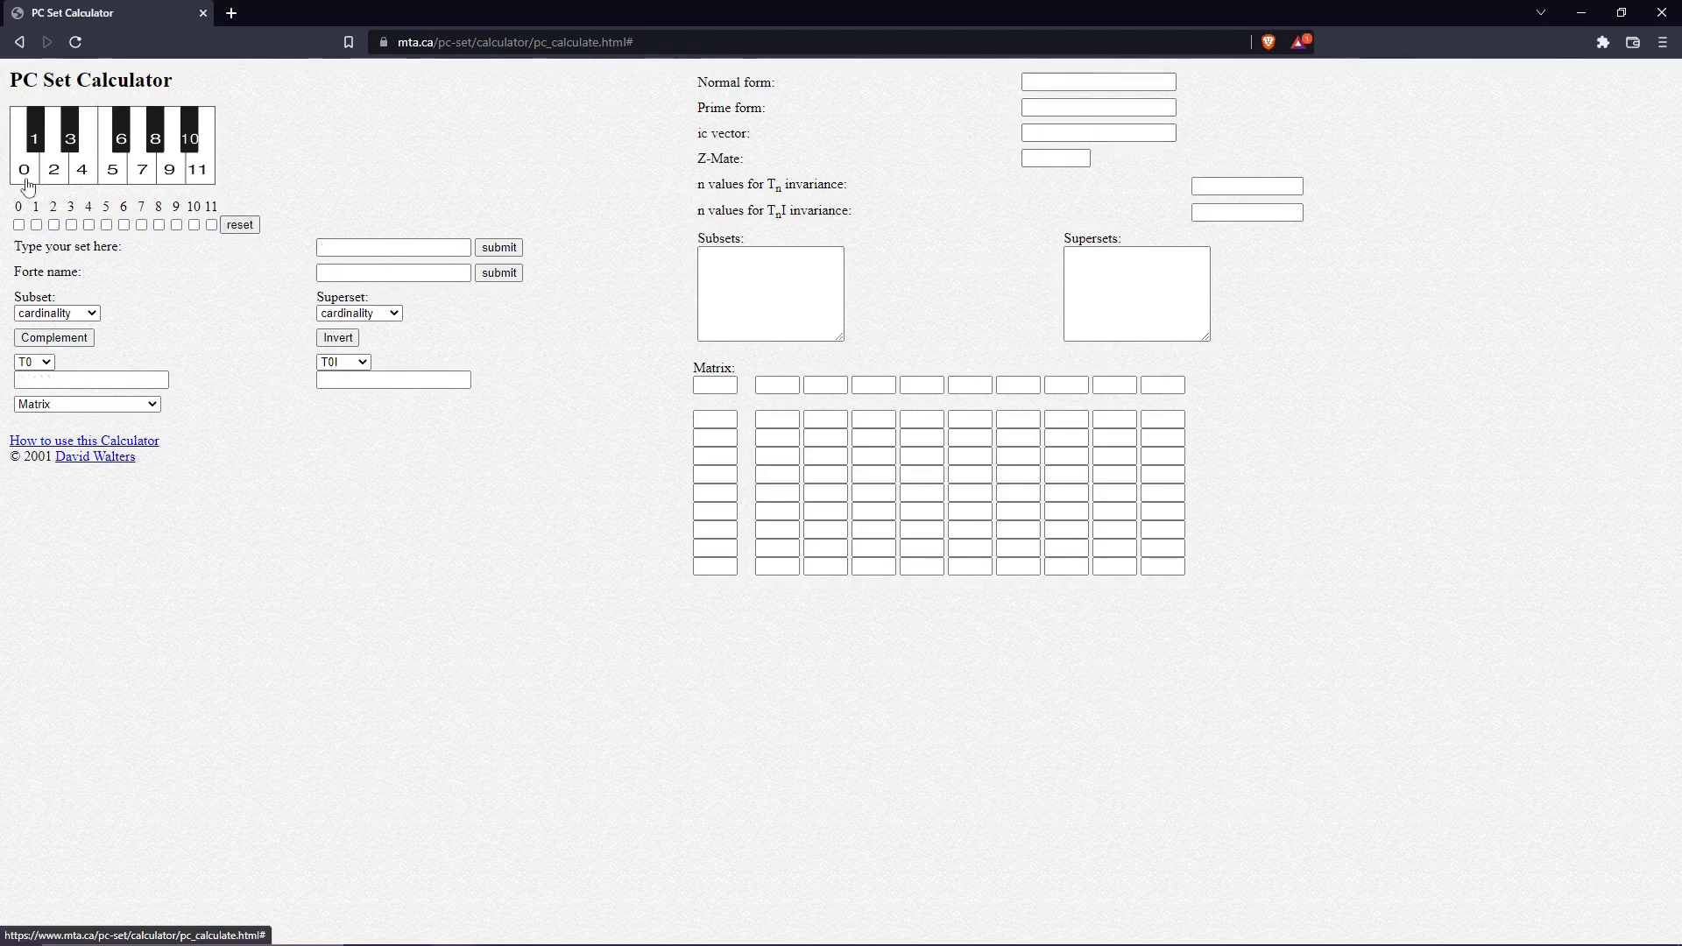
# Step: Enter pitch classes 0, 3, 7, submit, then select the T0I result field
pyautogui.click(141, 168)
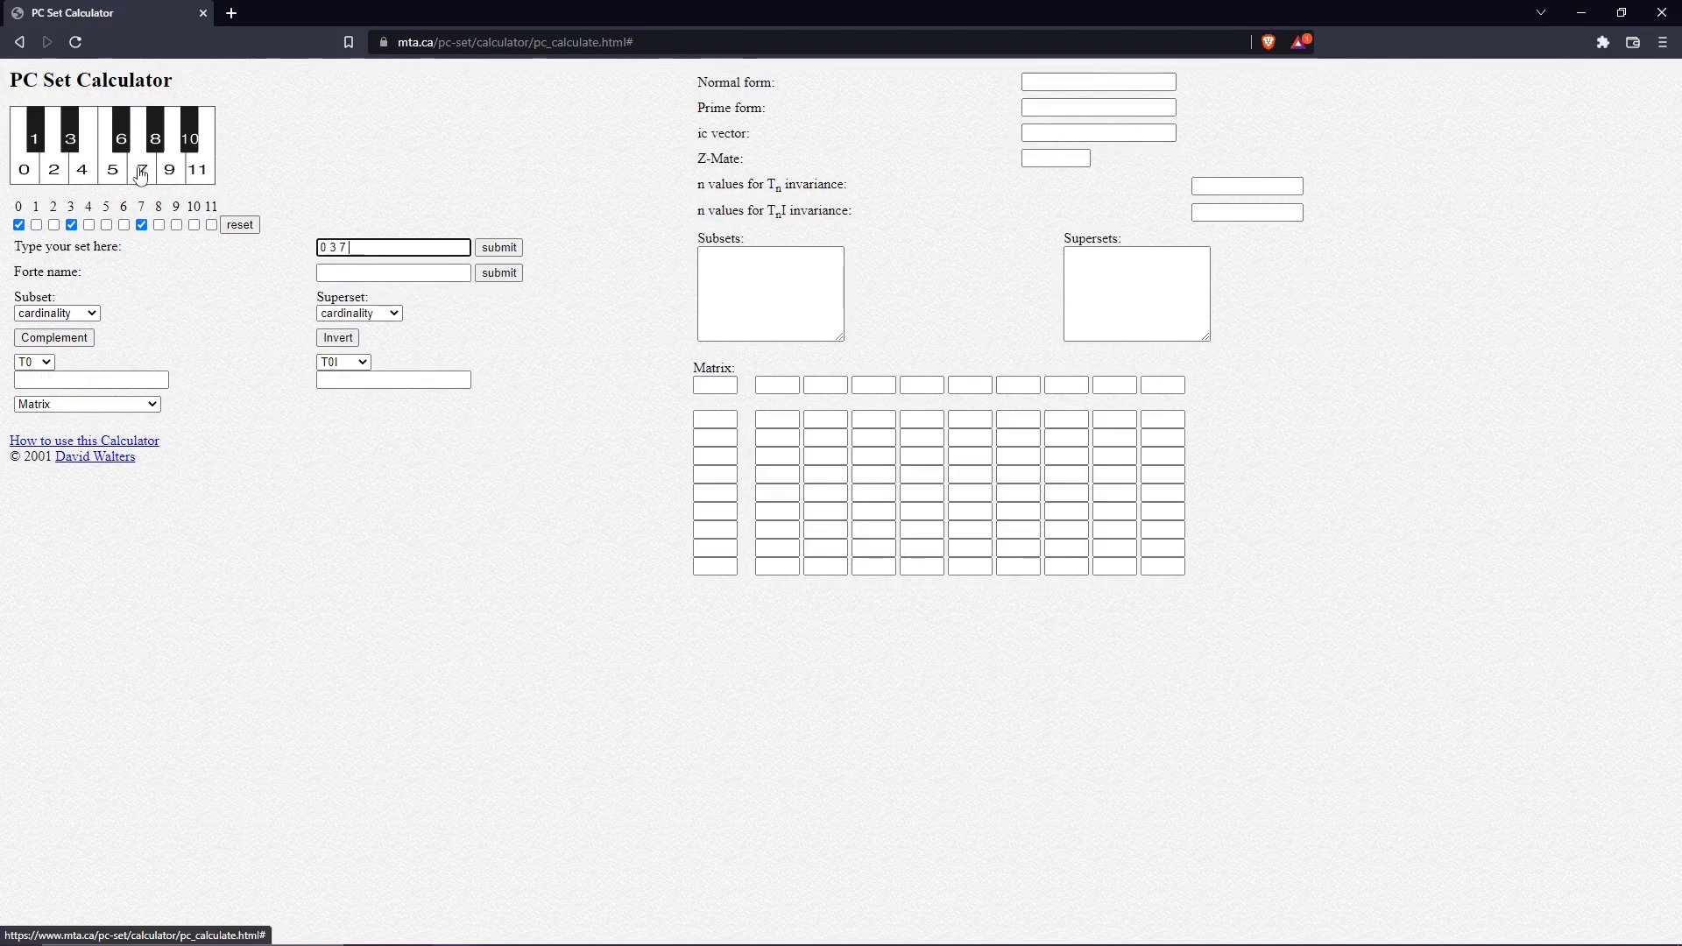
pyautogui.click(498, 248)
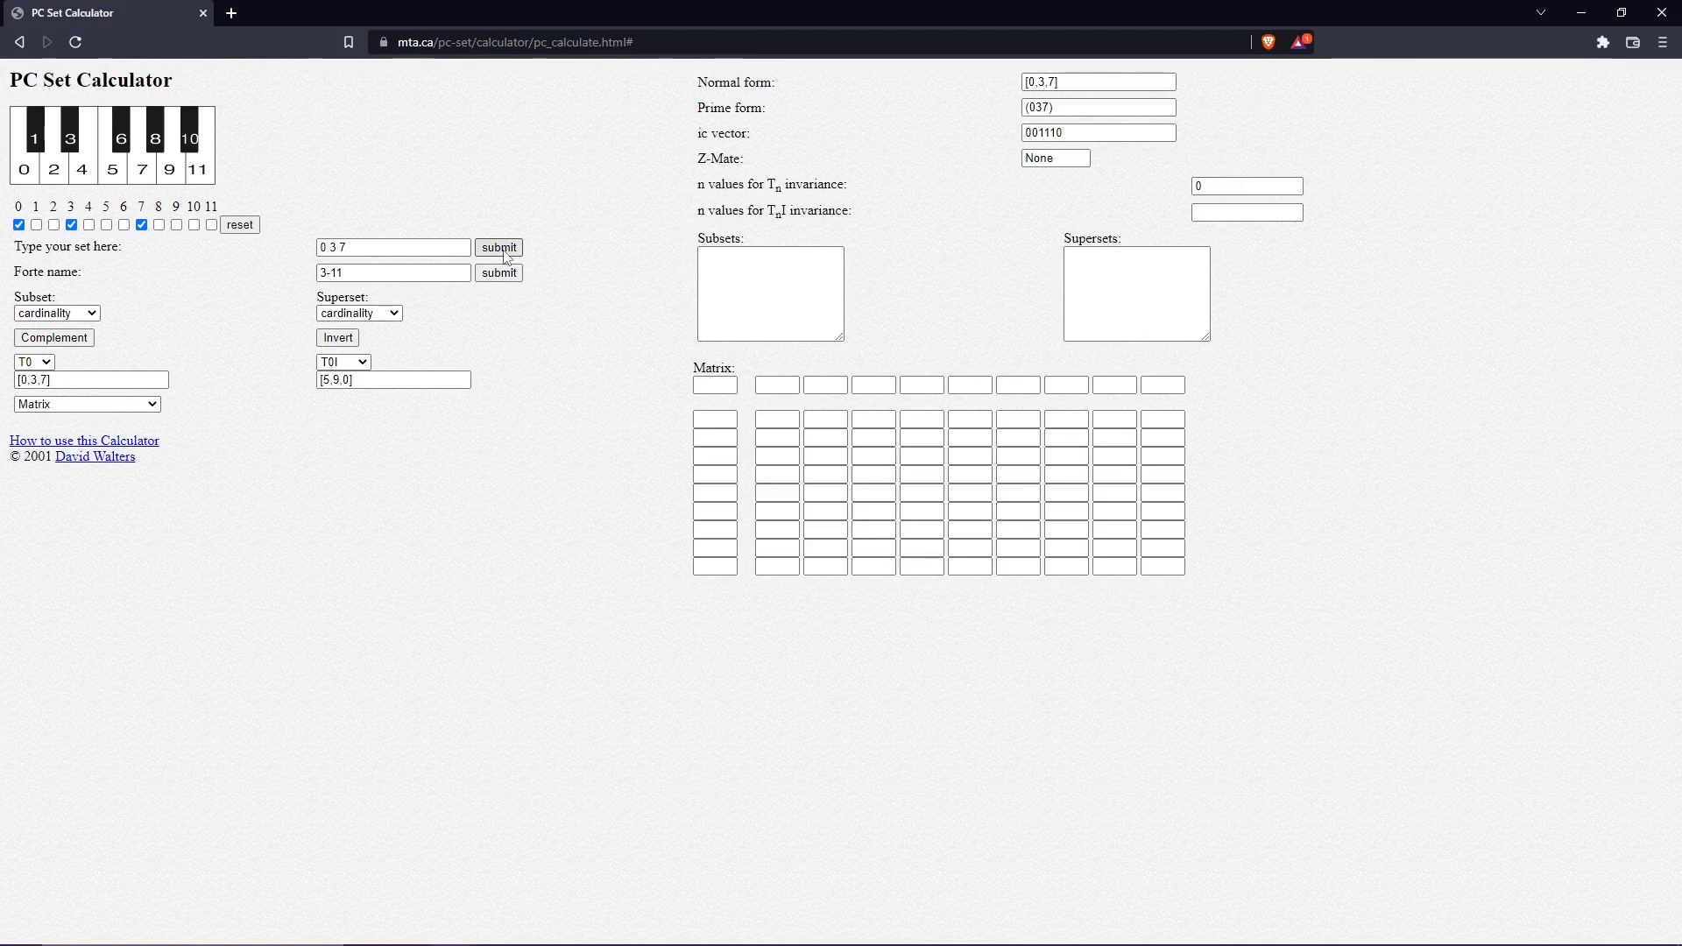
pyautogui.click(392, 379)
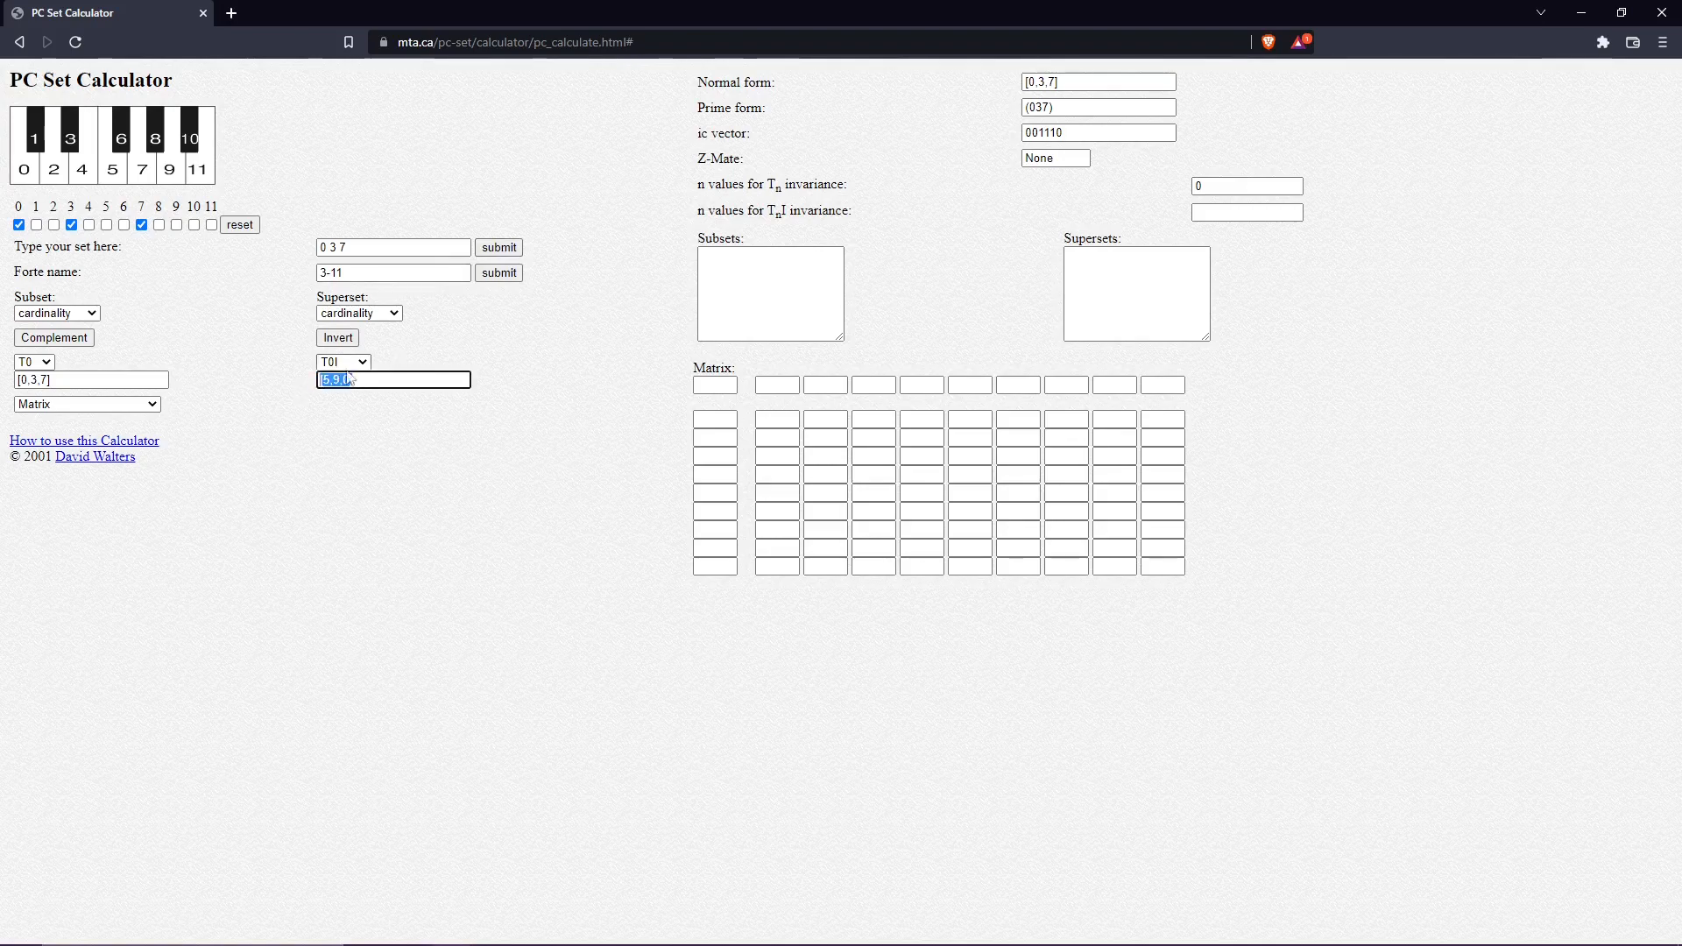
pyautogui.click(341, 362)
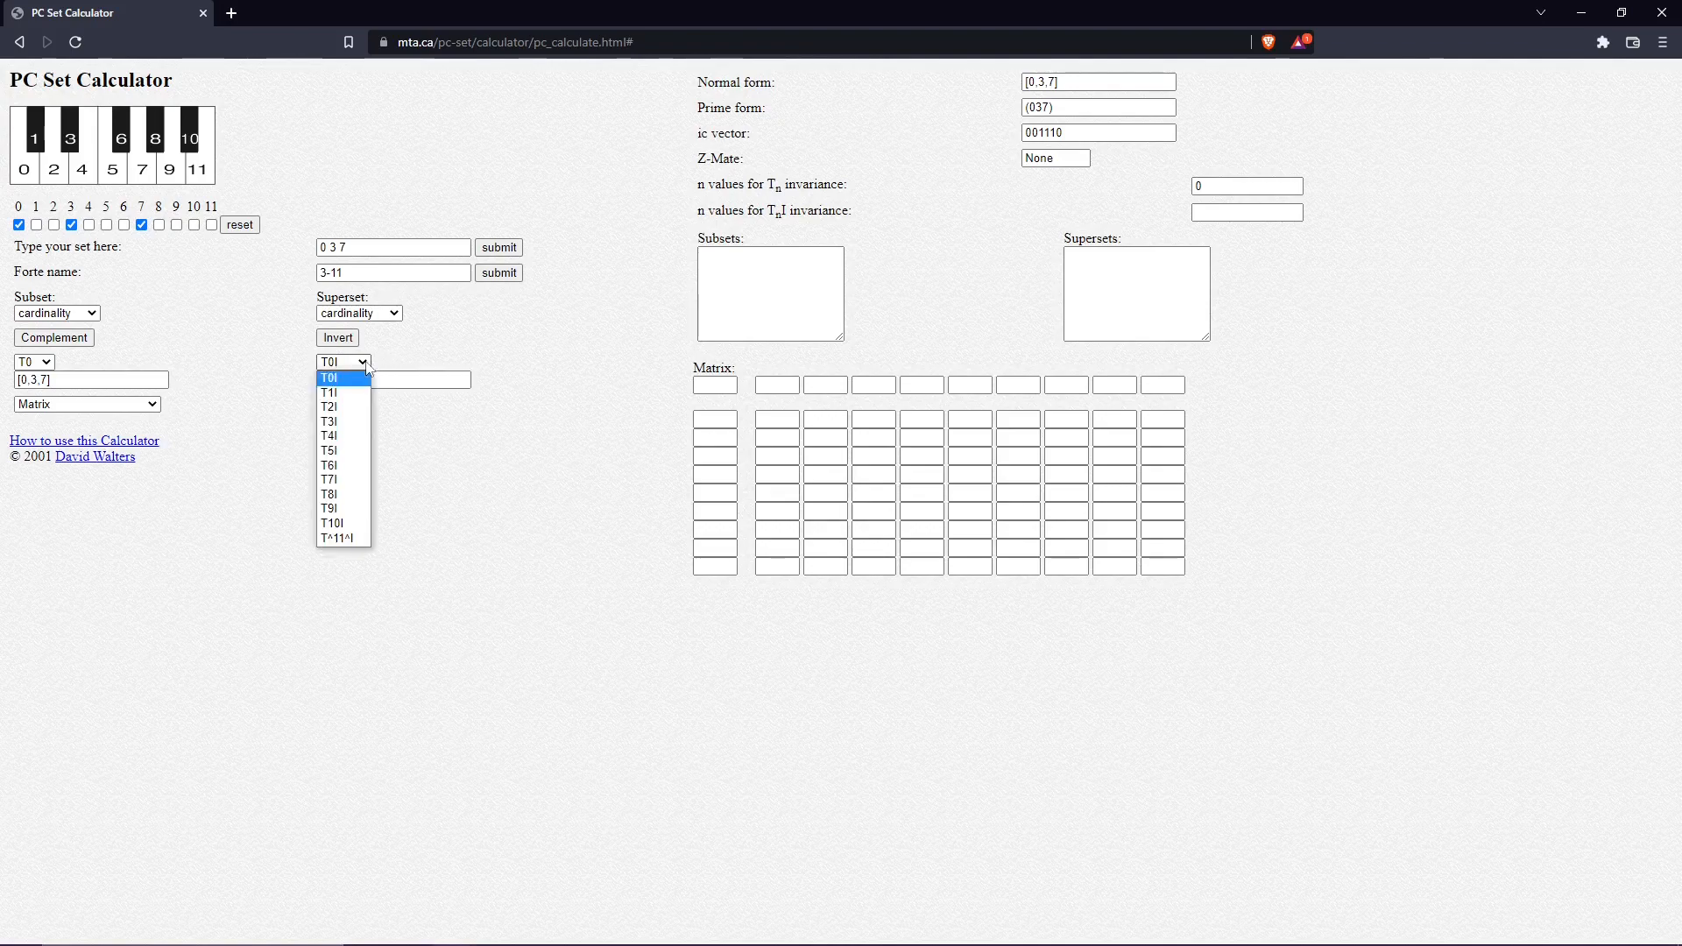
# Step: Choose T7I from the inversion dropdown to get [0,4,7]
pyautogui.click(329, 478)
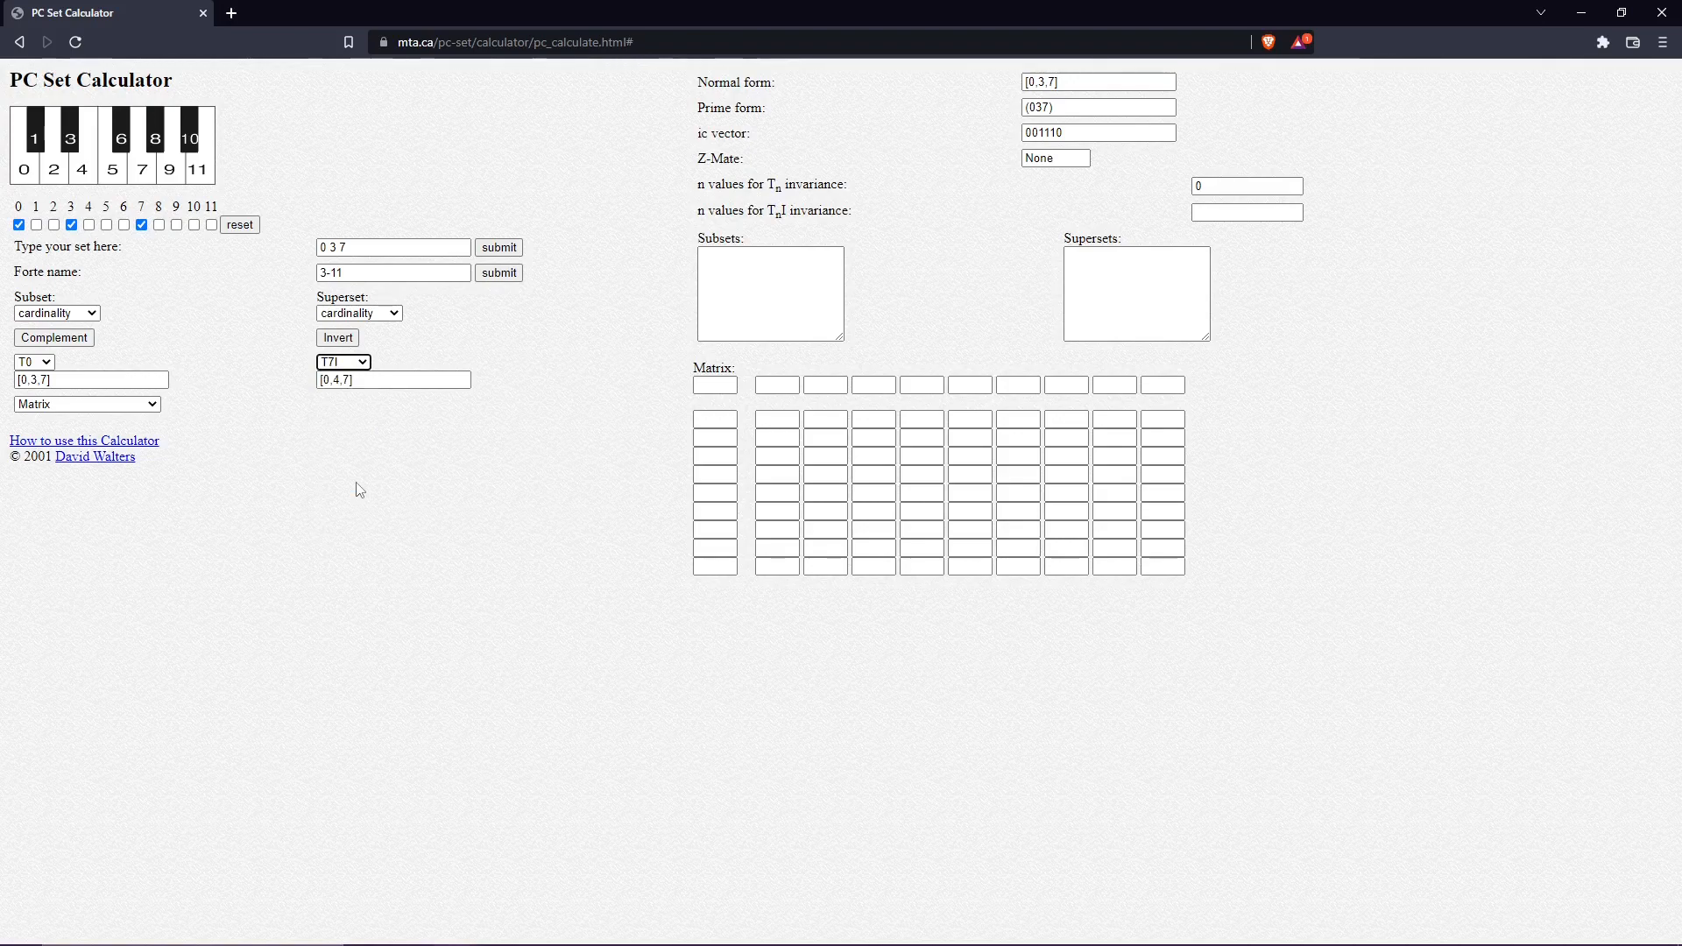
pyautogui.moveTo(85, 405)
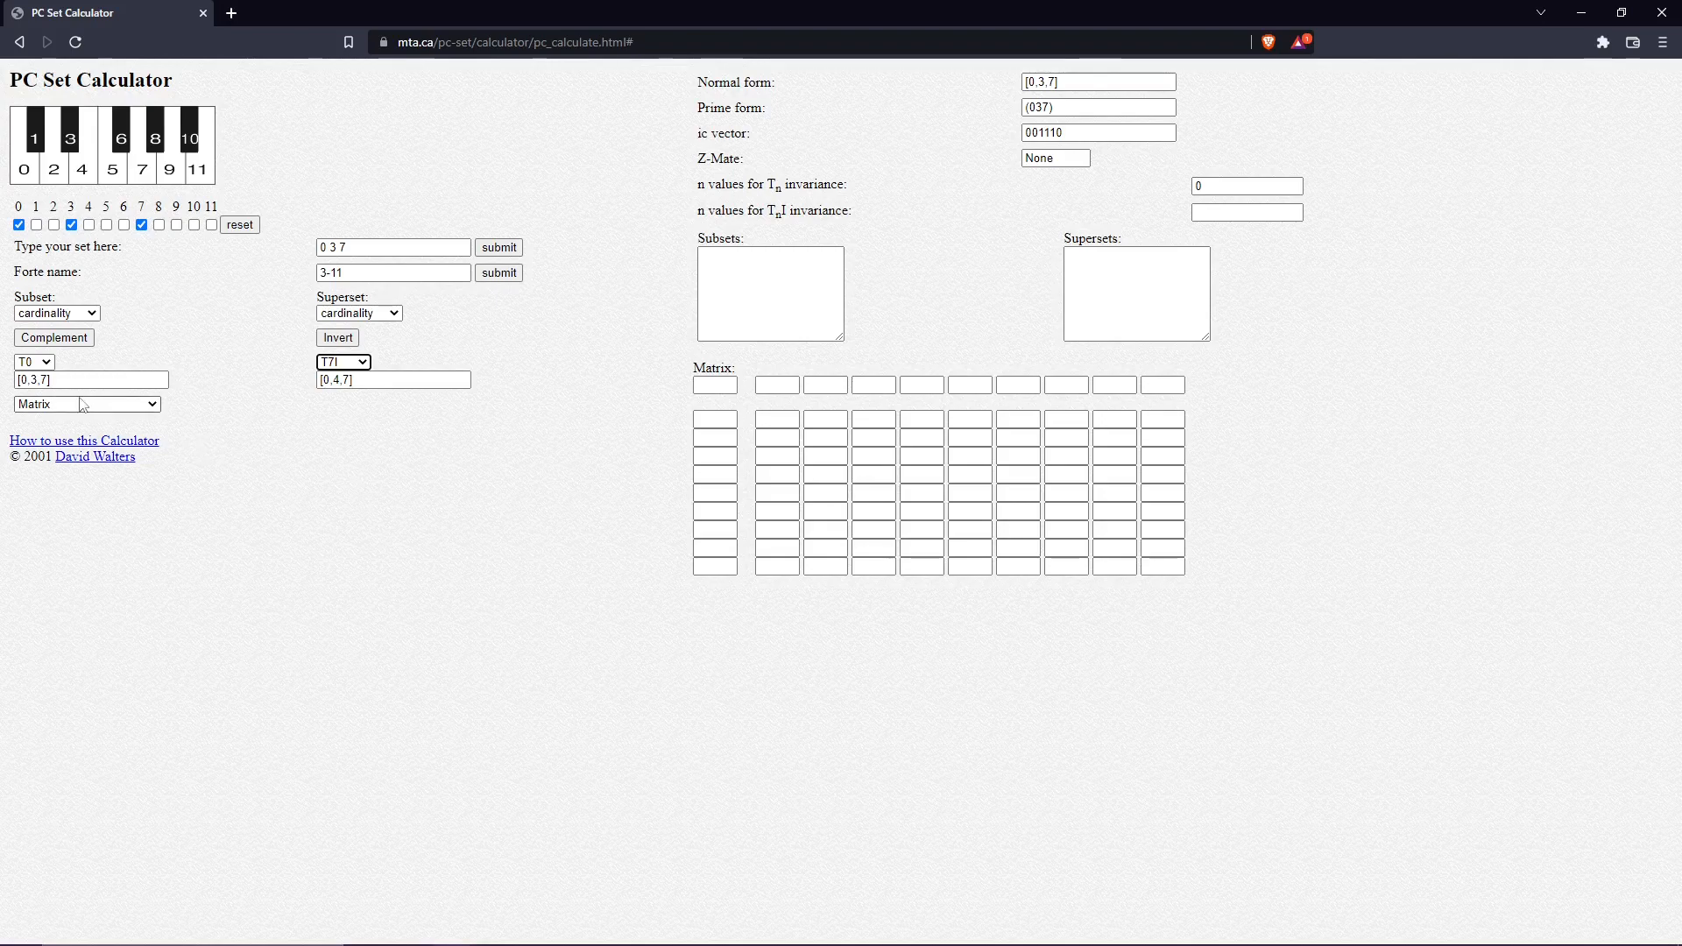
# Step: Switch the Matrix dropdown to T-matrix
pyautogui.click(86, 405)
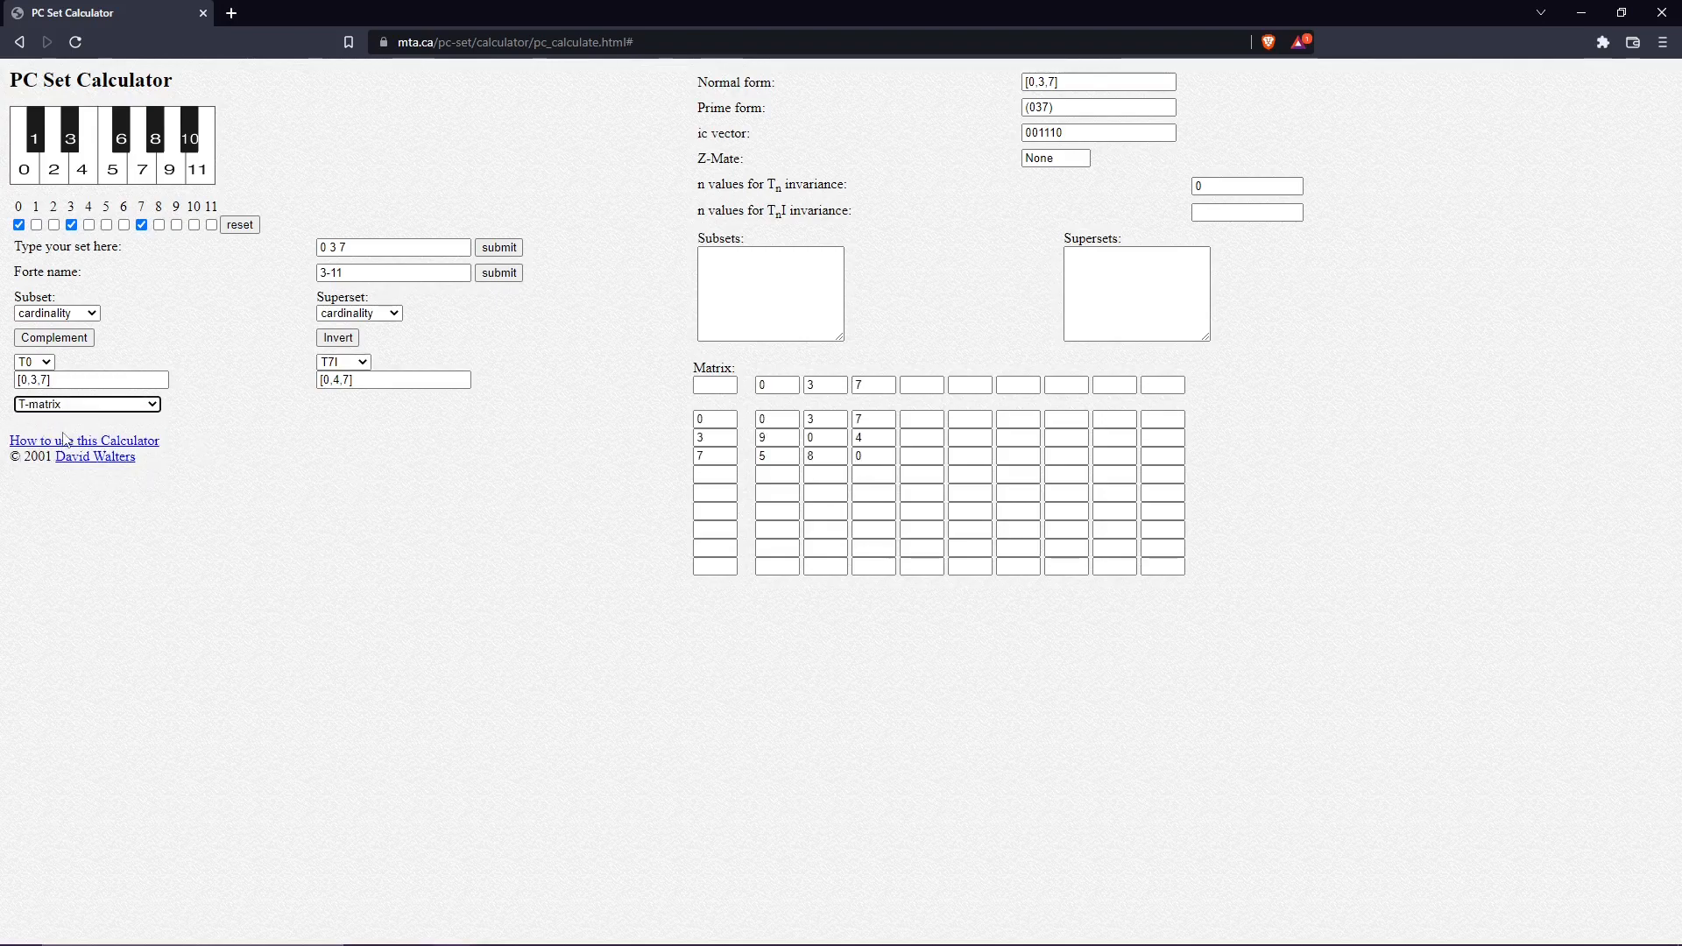
pyautogui.moveTo(314, 447)
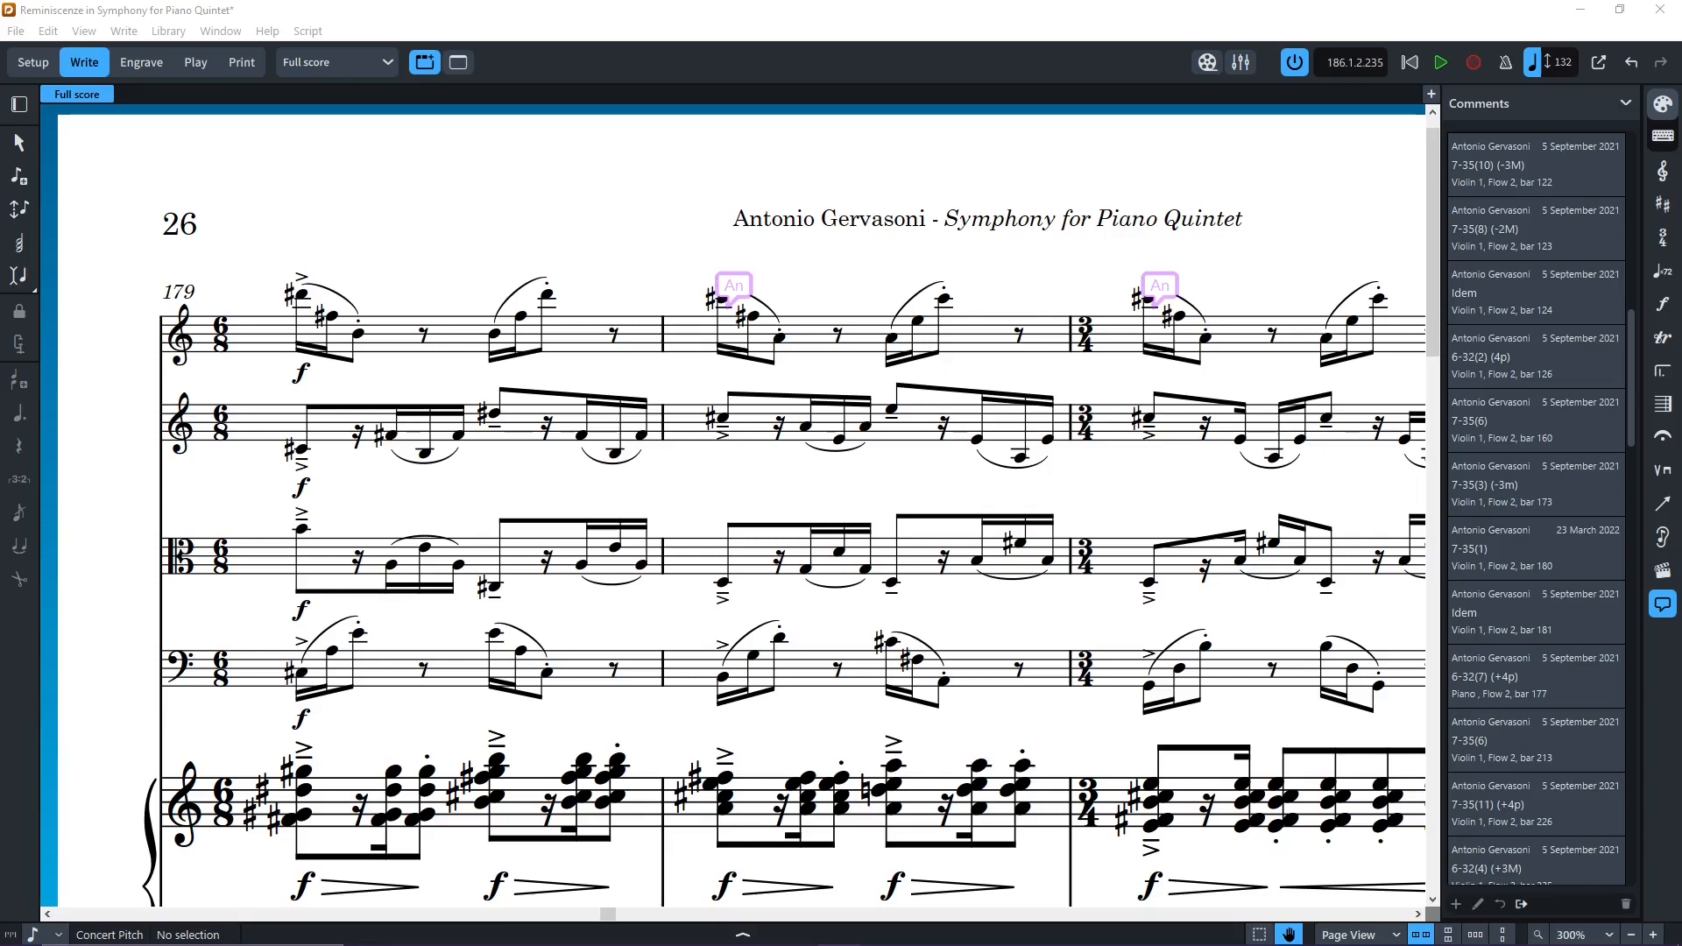
# Step: Open the 7-35(1) comment on Violin 1, bar 180, for editing
pyautogui.click(733, 286)
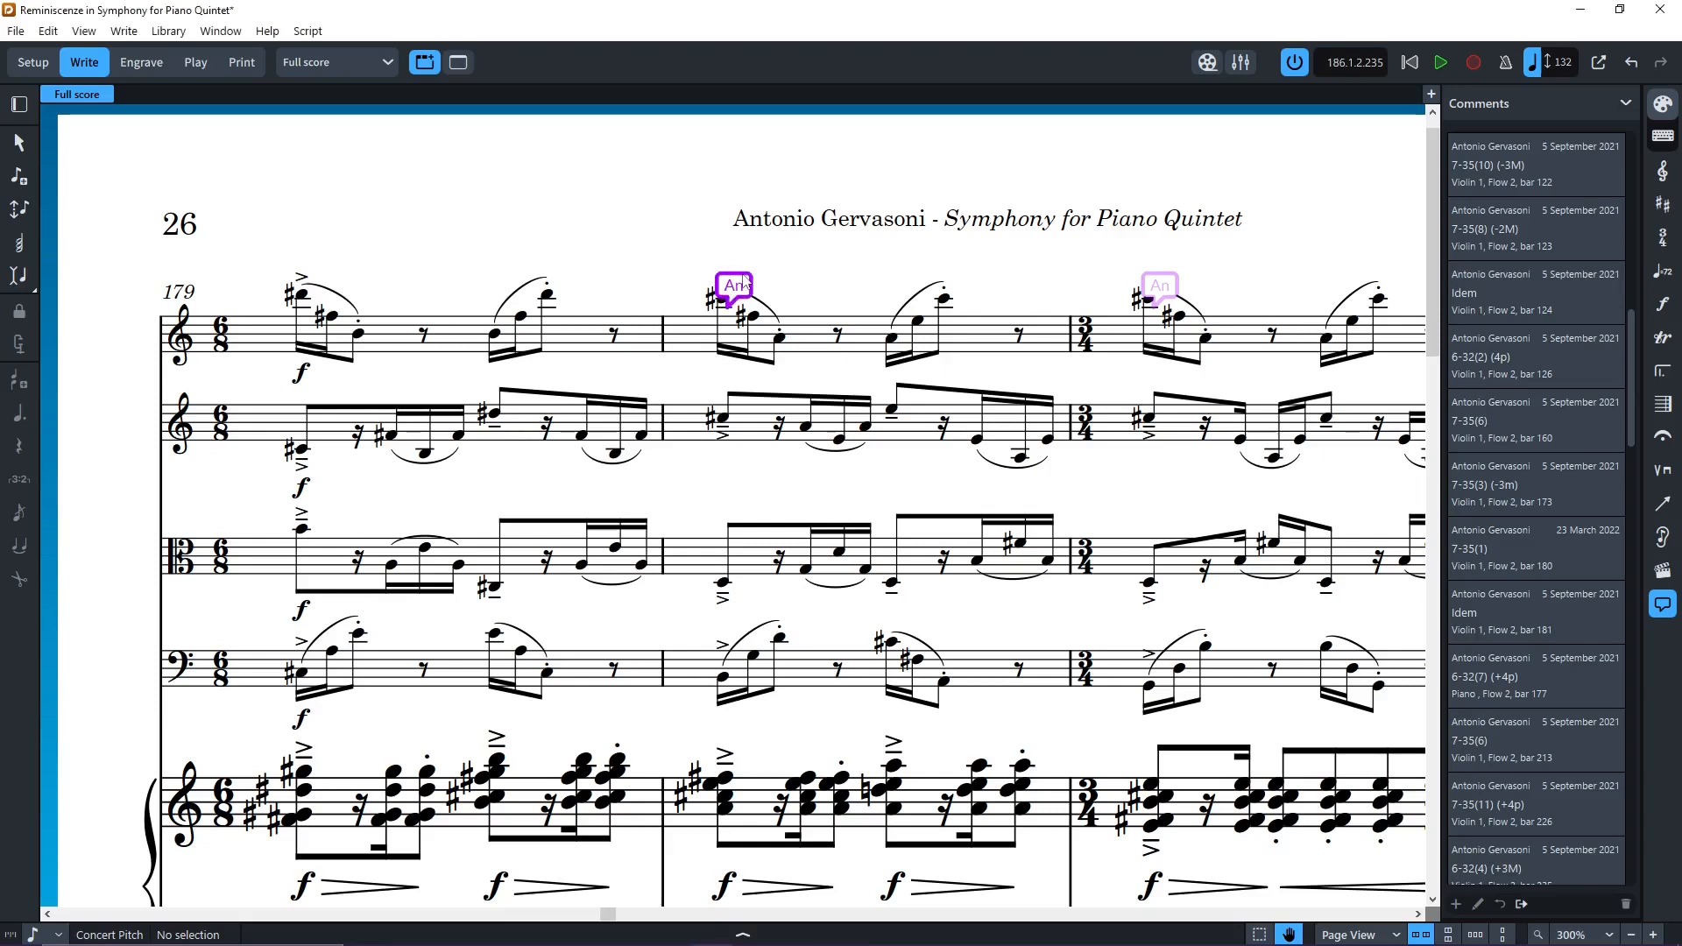
pyautogui.click(1534, 549)
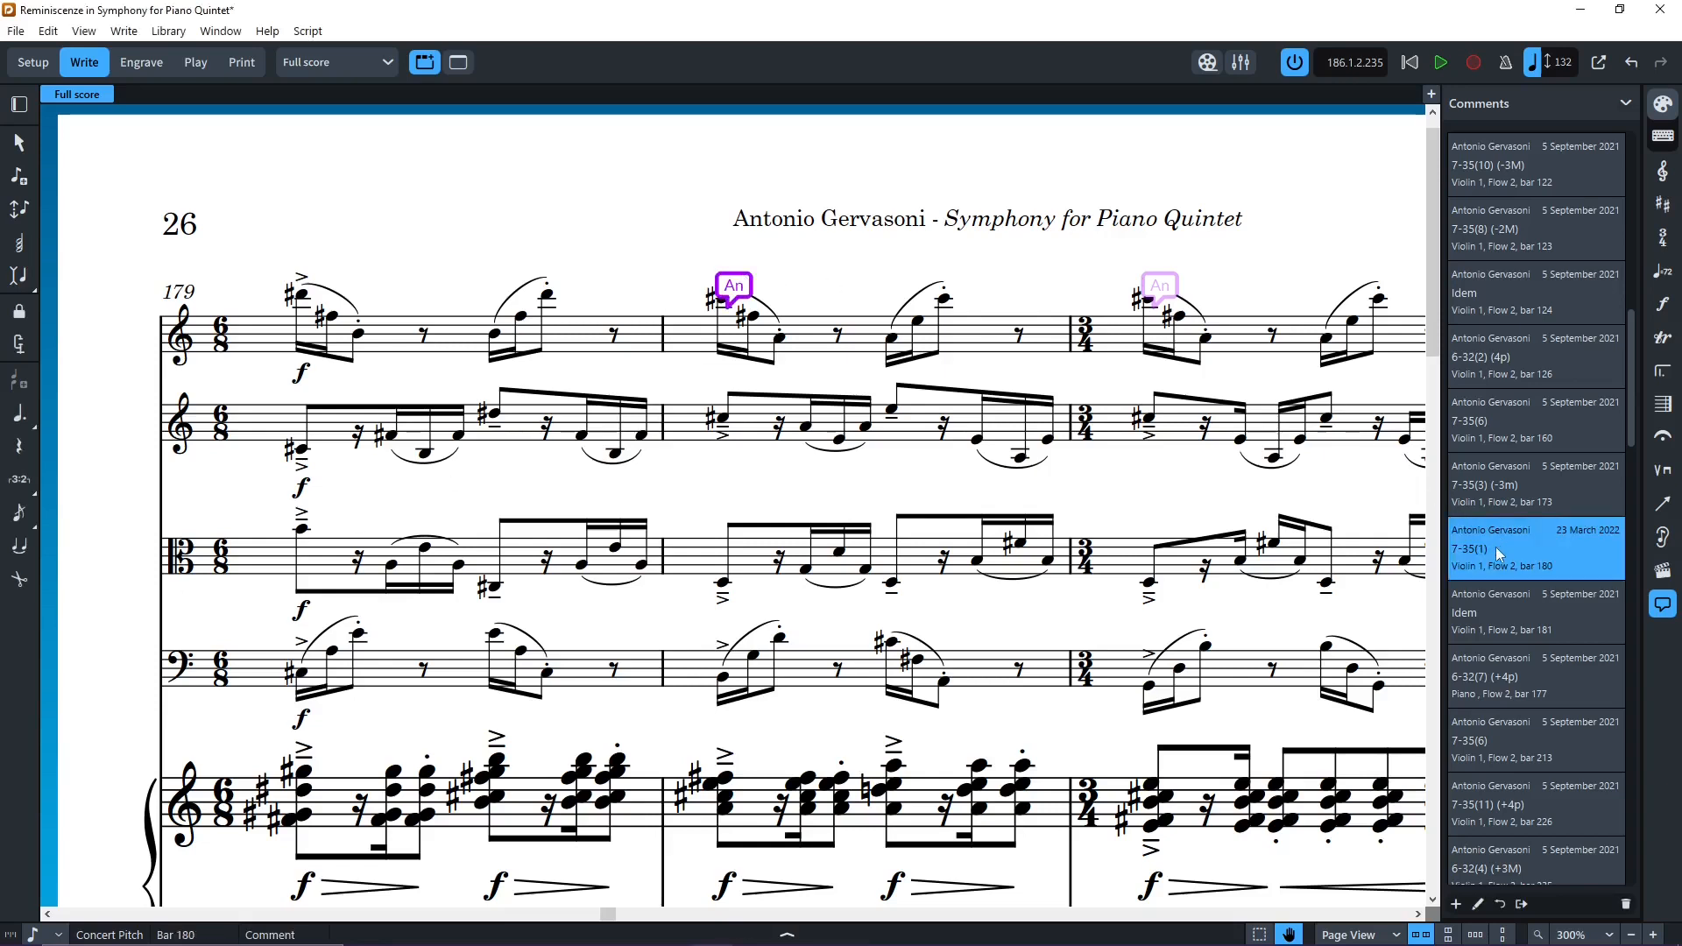
pyautogui.doubleClick(1536, 548)
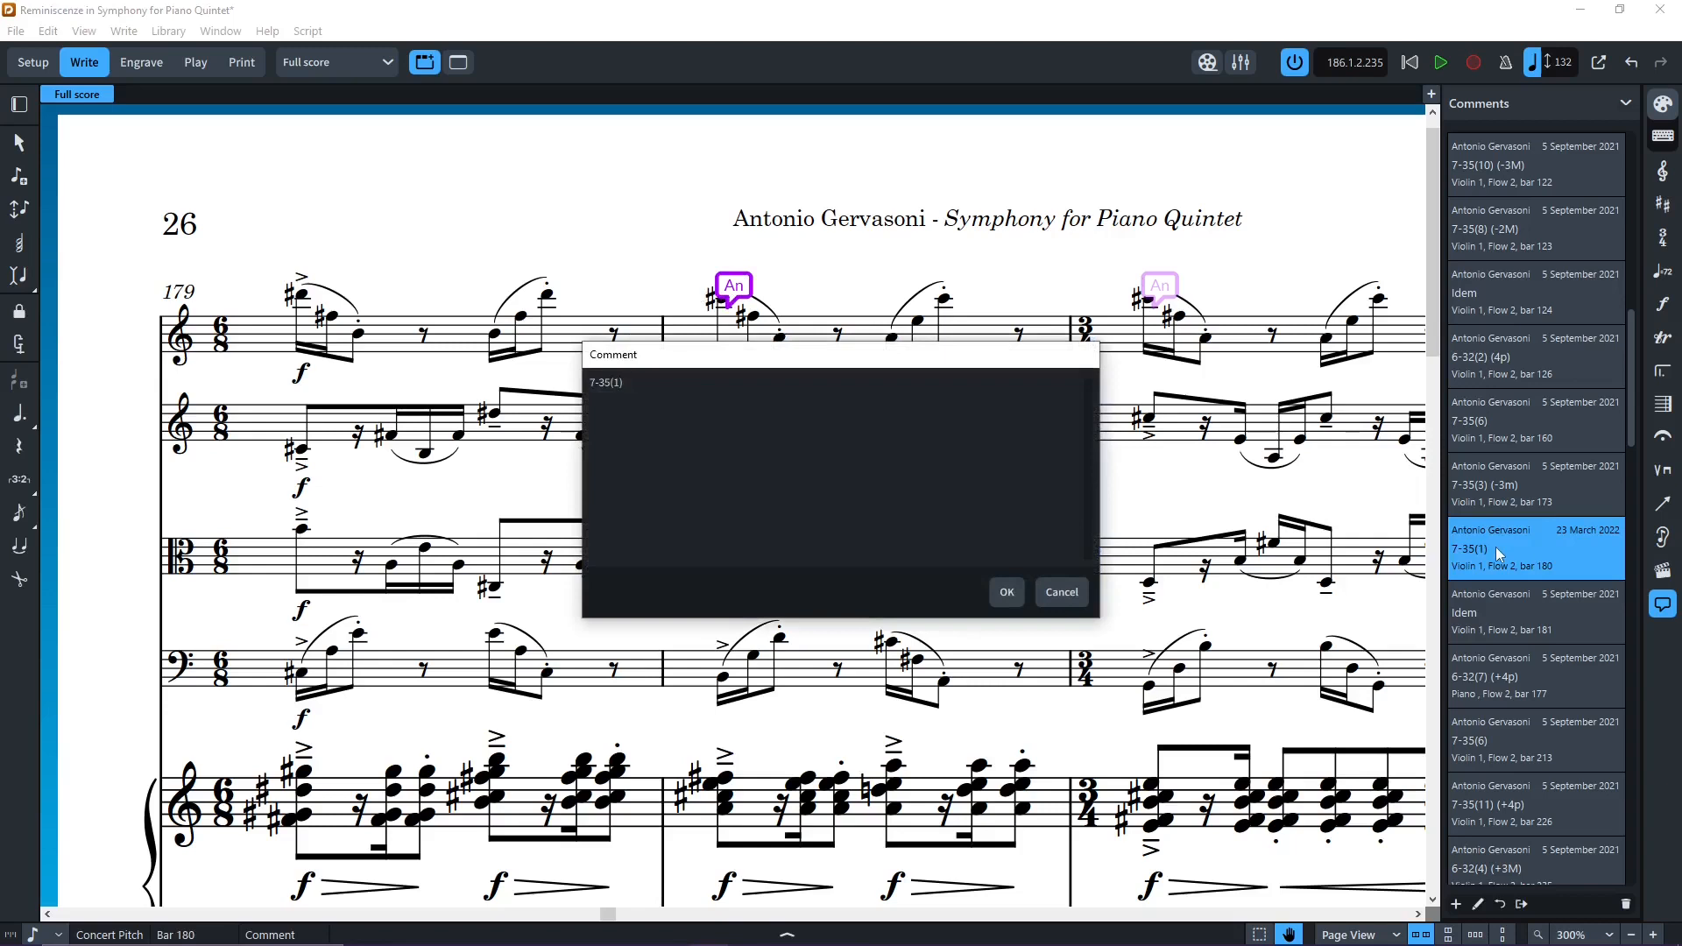